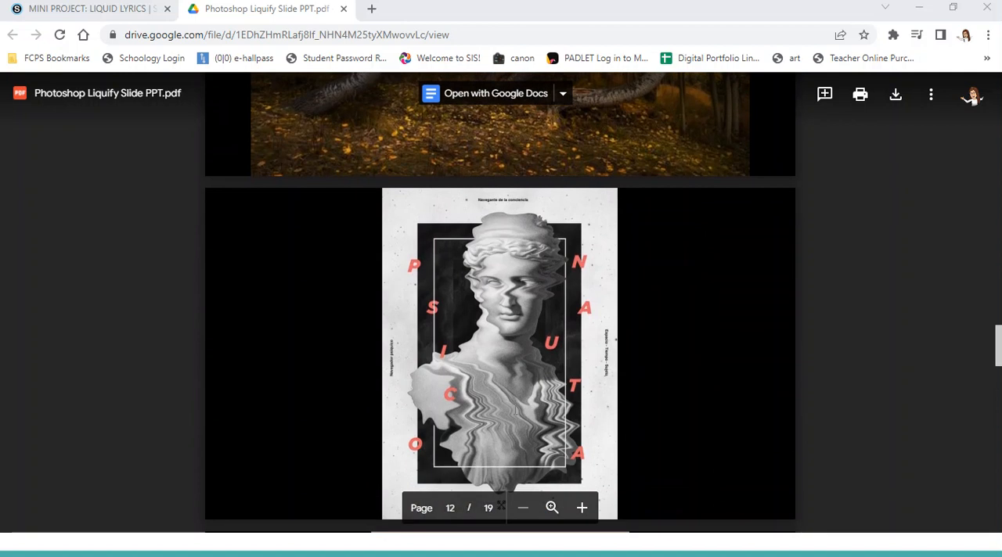
pyautogui.moveTo(604, 432)
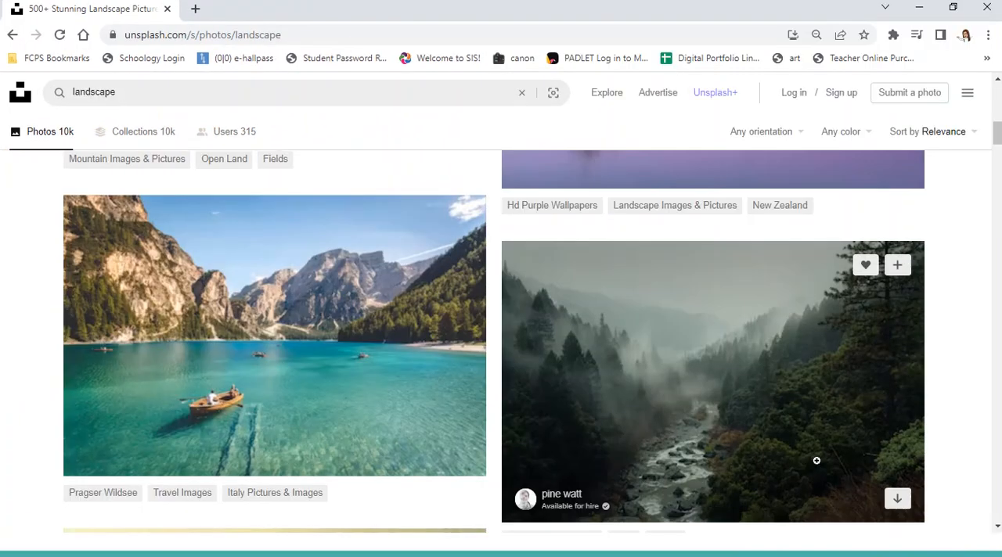
# Scroll the Unsplash landscape results and open the desert road photo in full view.
pyautogui.scroll(-3)
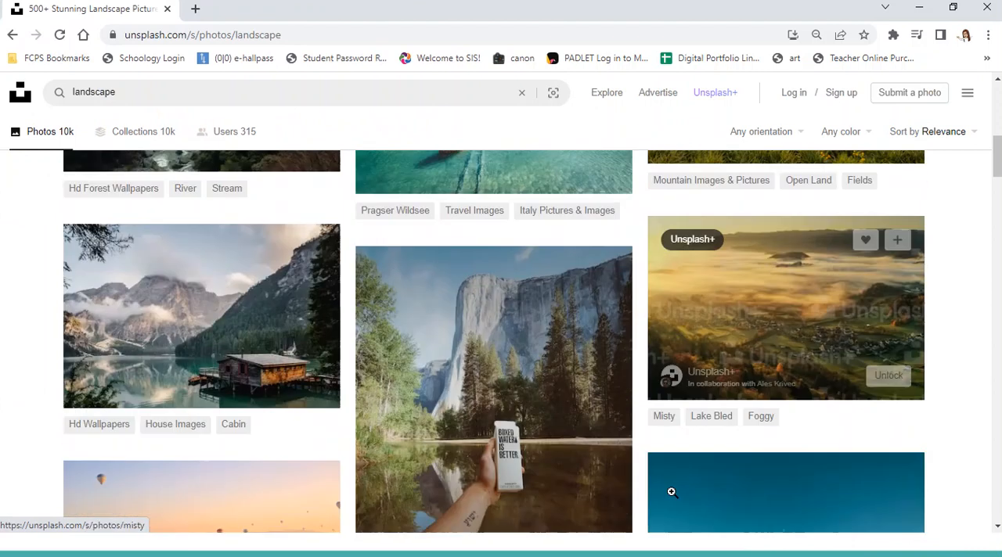
pyautogui.scroll(-3)
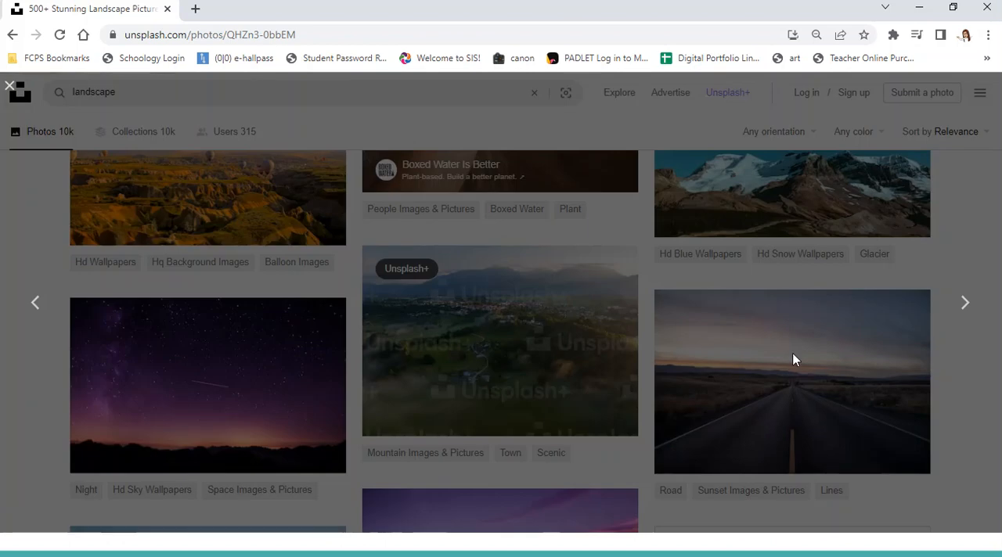
pyautogui.click(793, 382)
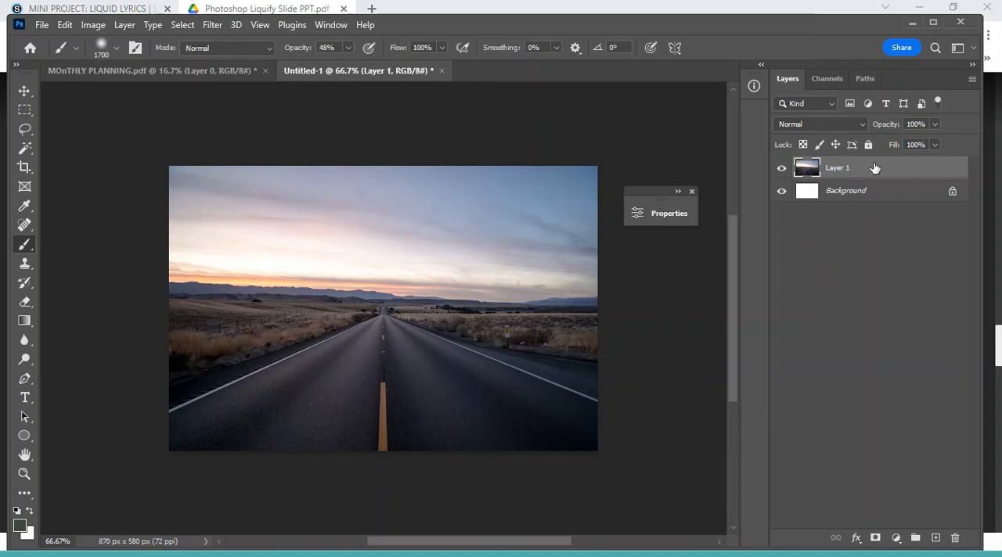
pyautogui.moveTo(874, 170)
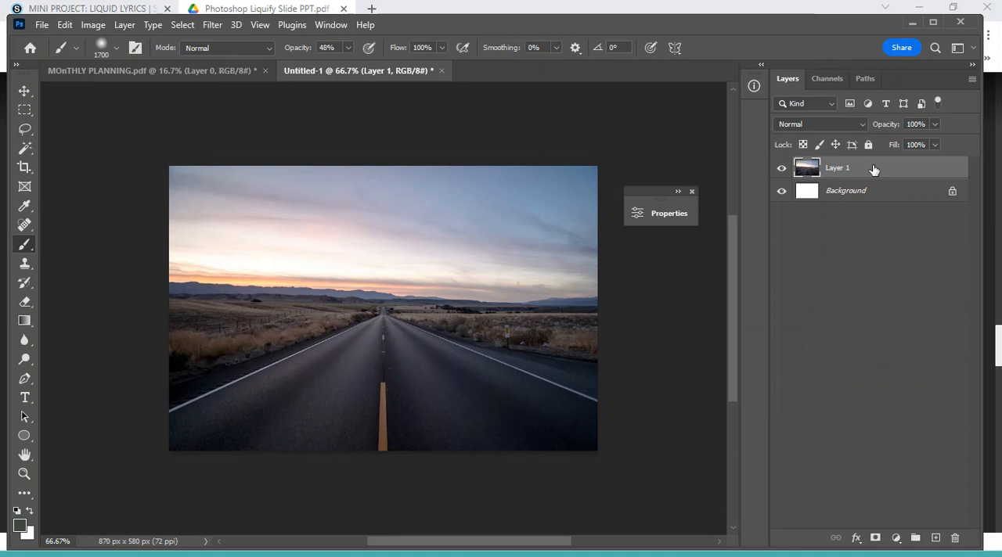
# Duplicate the road photo layer with Ctrl+J and rename the copy 'Liquify Layer', keeping it selected.
pyautogui.press('ctrl+j')
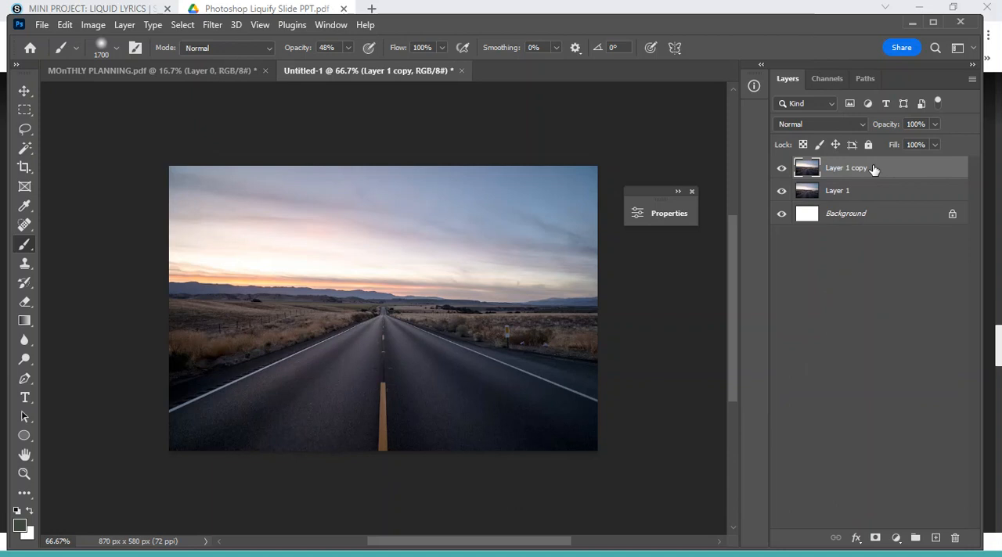
pyautogui.moveTo(851, 171)
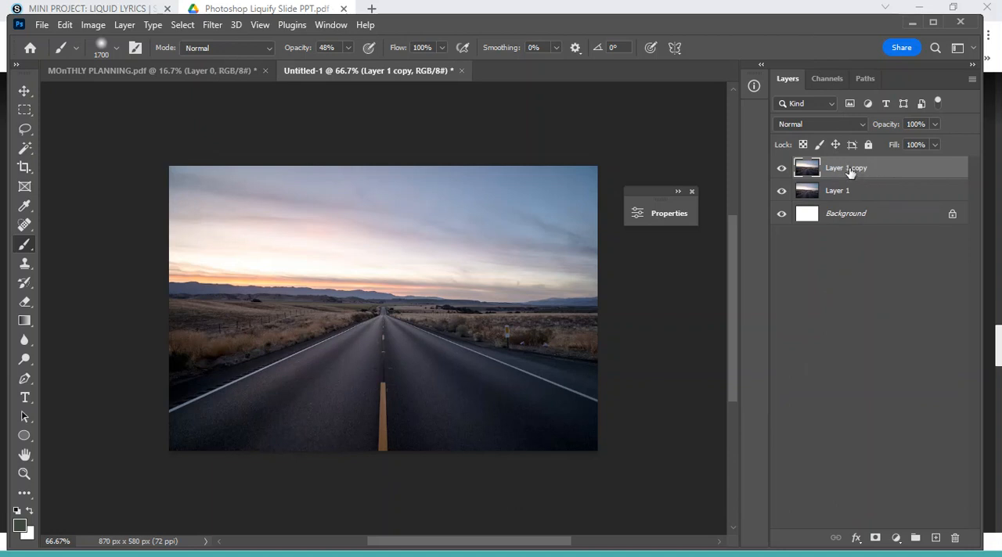
pyautogui.doubleClick(846, 167)
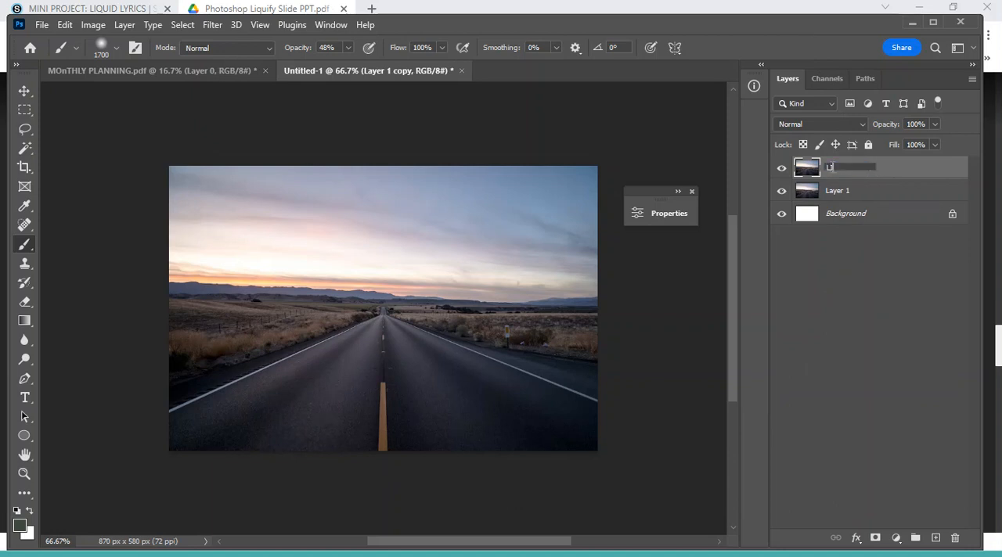
pyautogui.write('Liquify La')
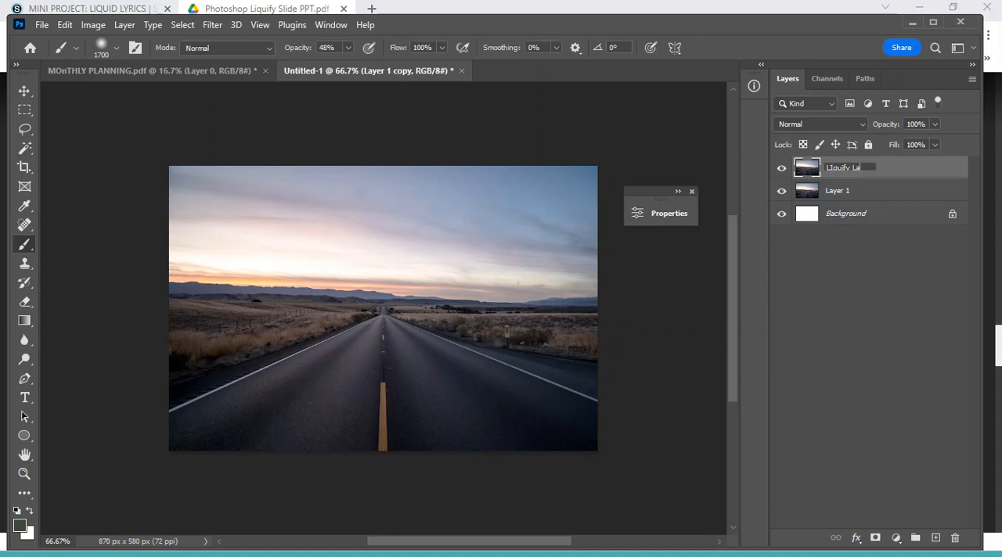
pyautogui.click(837, 189)
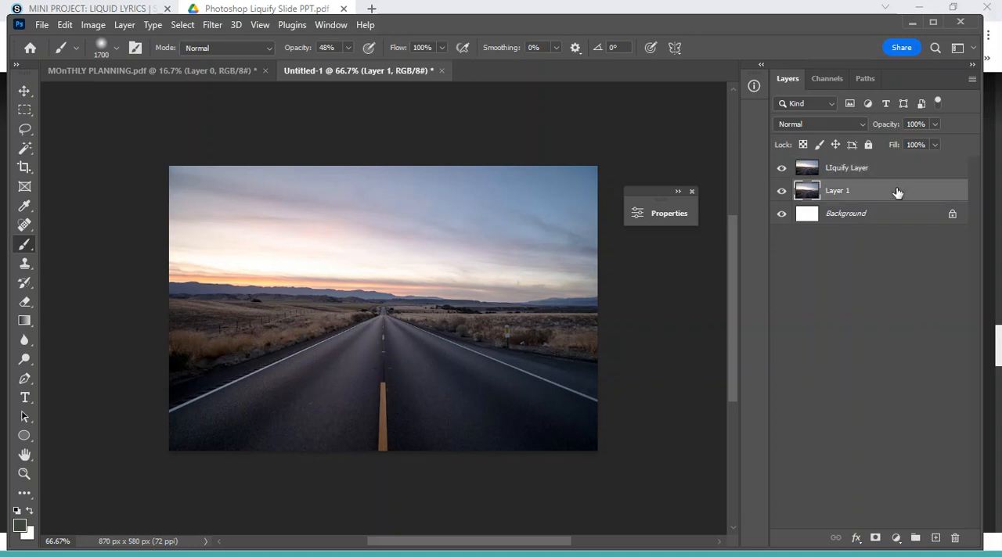
pyautogui.click(845, 166)
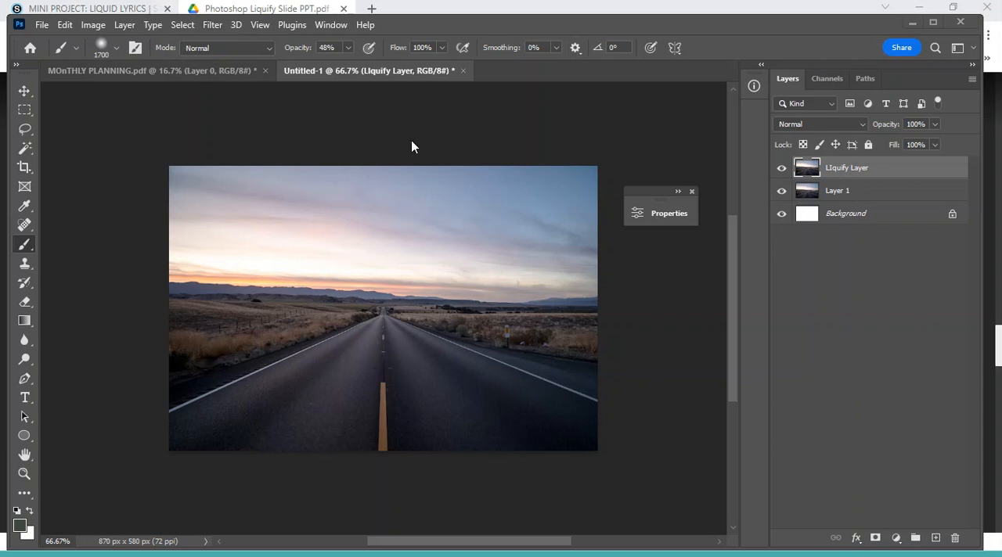
pyautogui.moveTo(210, 186)
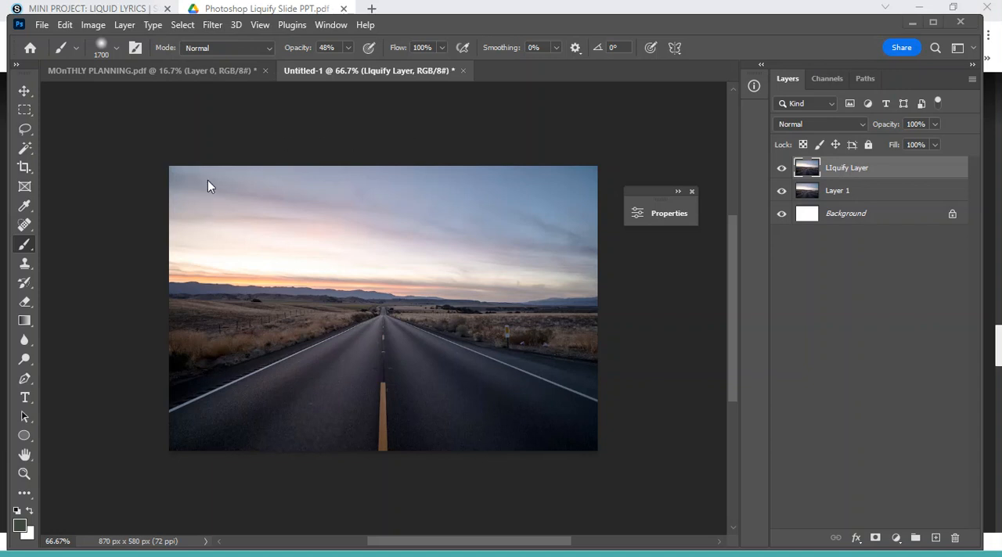
pyautogui.moveTo(210, 185)
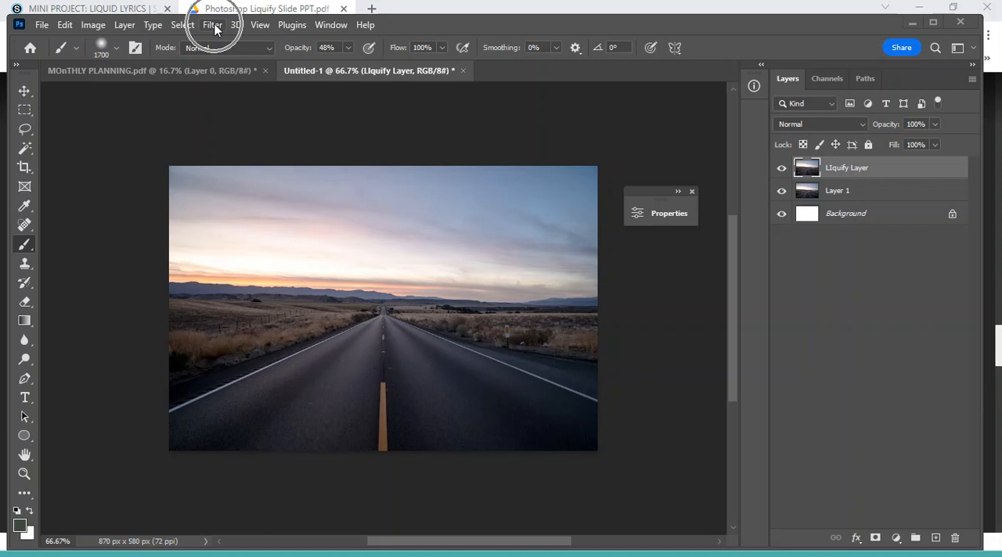
# Choose Liquify from the Filter menu to start it on Liquify Layer.
pyautogui.click(213, 25)
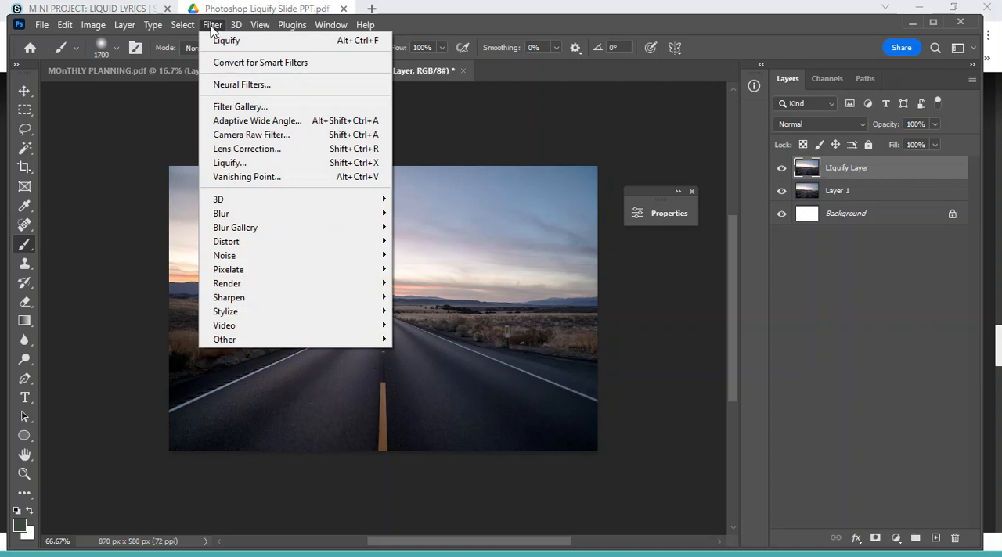
pyautogui.moveTo(226, 39)
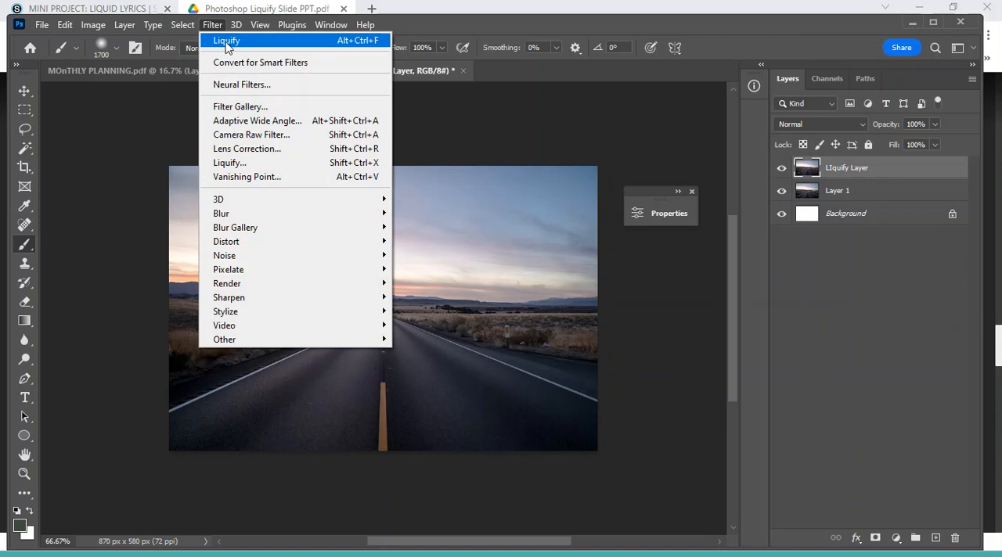
pyautogui.moveTo(274, 53)
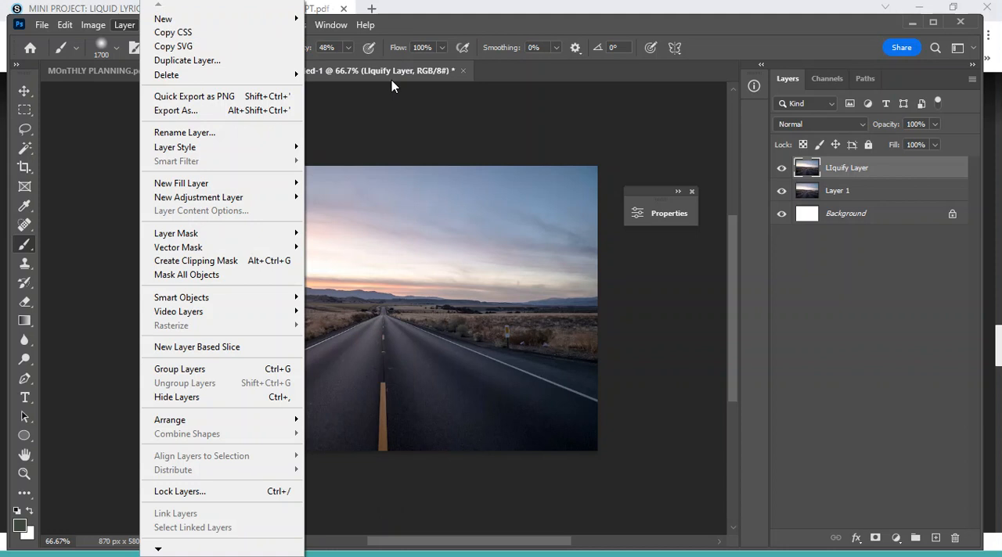
pyautogui.click(213, 25)
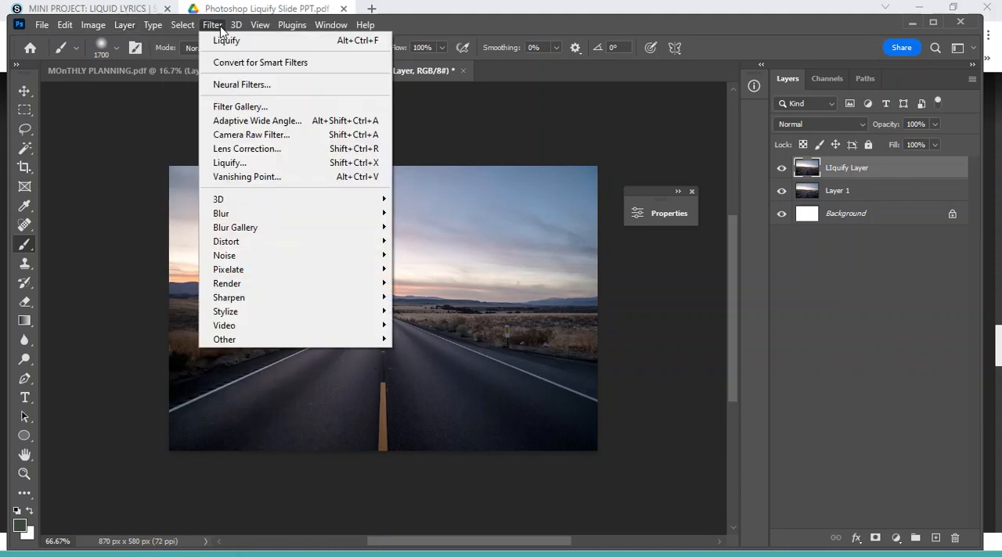
pyautogui.moveTo(229, 163)
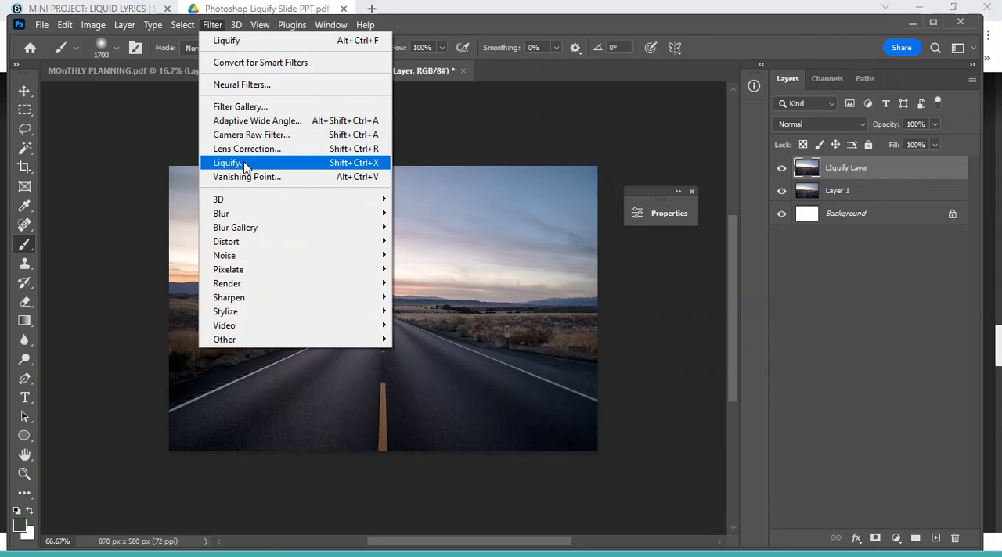
pyautogui.moveTo(263, 149)
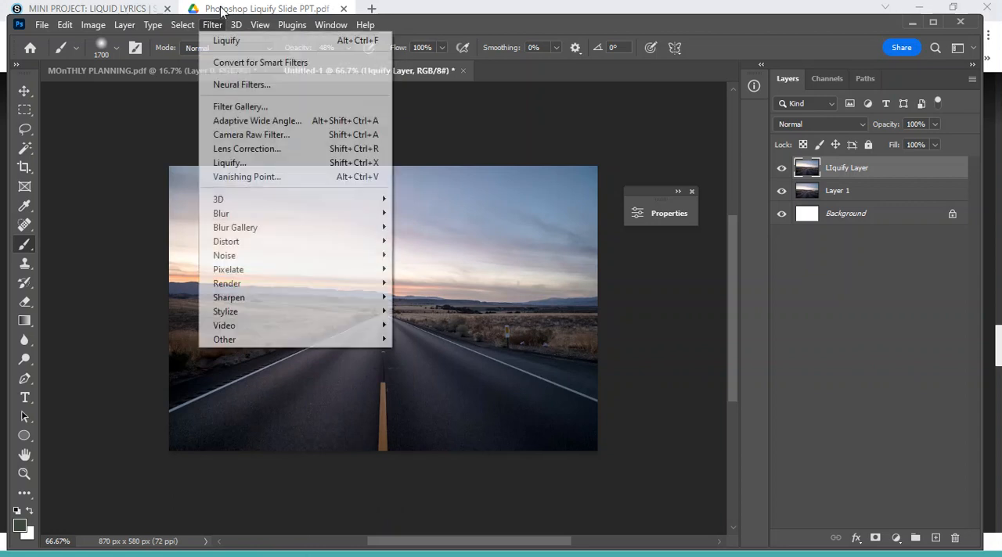
pyautogui.moveTo(229, 163)
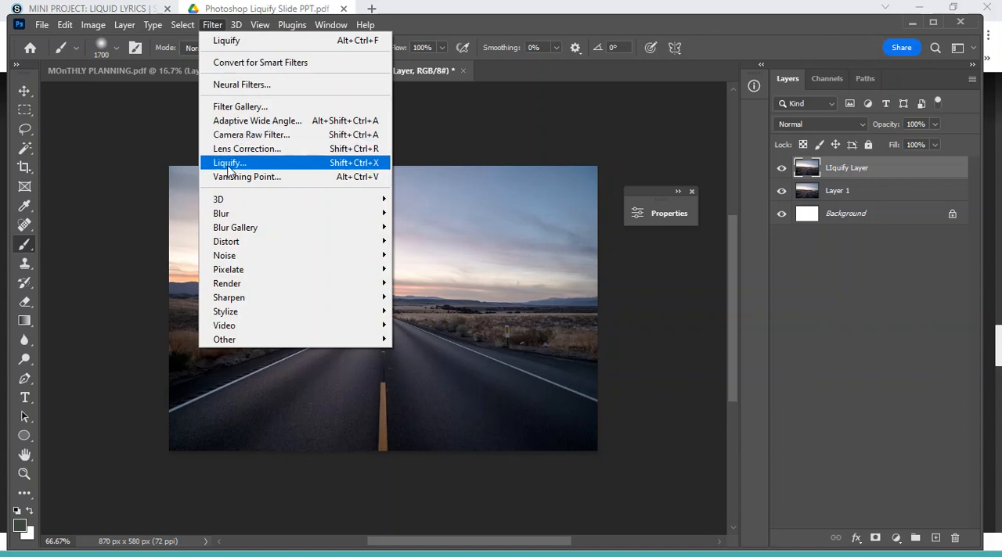
pyautogui.click(228, 163)
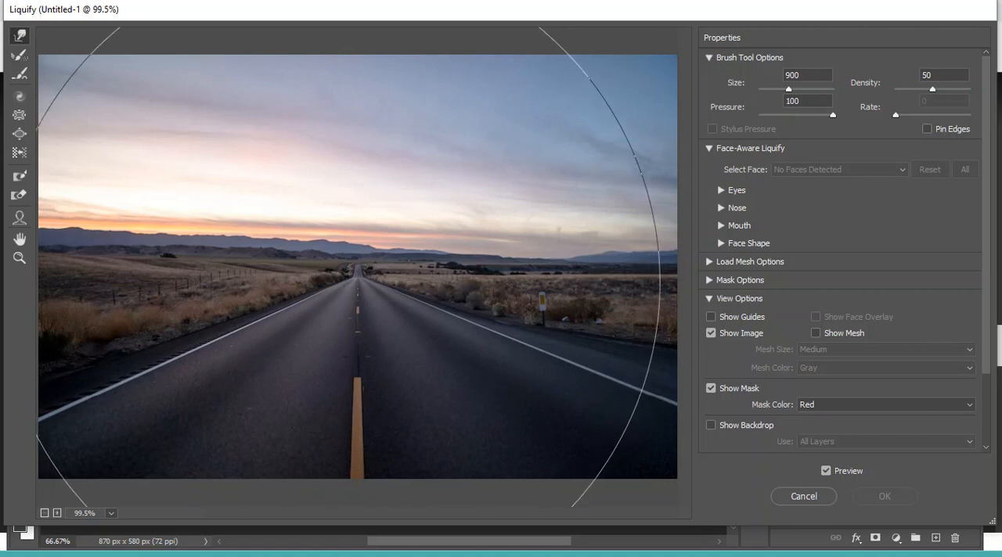
# Enter a brush size value of 400 in the Liquify Brush Tool Options.
pyautogui.write('400')
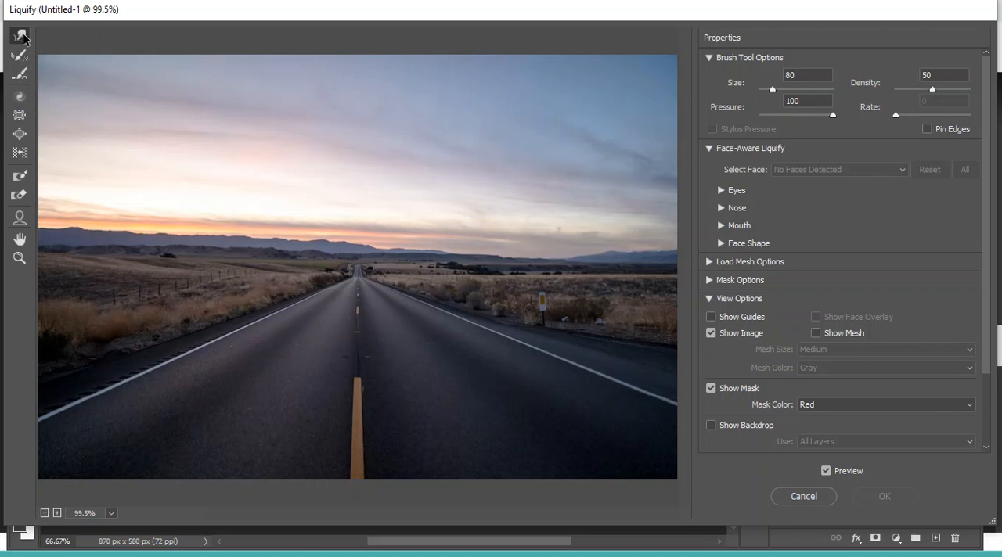
pyautogui.moveTo(19, 36)
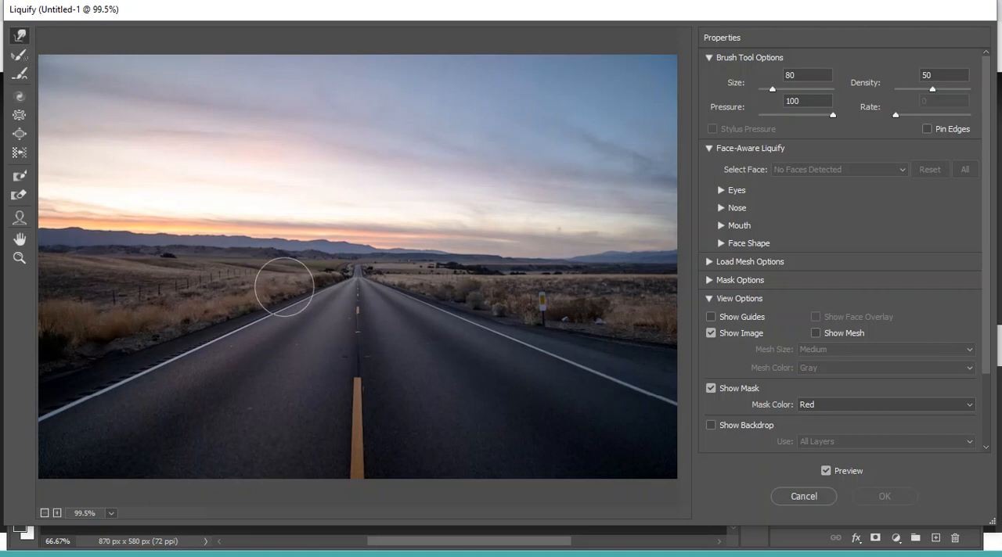
# Forward-warp the horizon hills into a row of wavy humps running toward the road's vanishing point.
pyautogui.moveTo(285, 285); pyautogui.dragTo(219, 235)
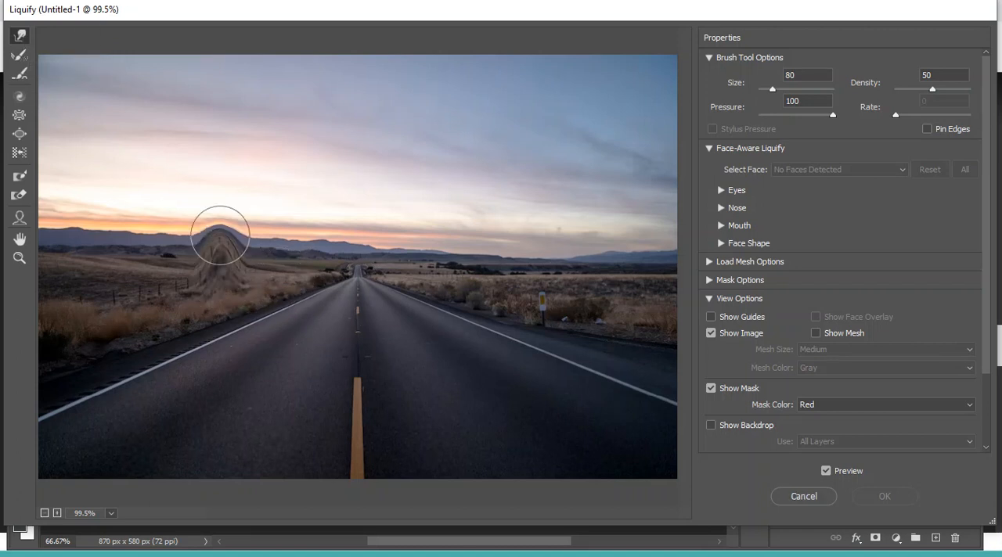
pyautogui.moveTo(219, 235); pyautogui.dragTo(279, 233)
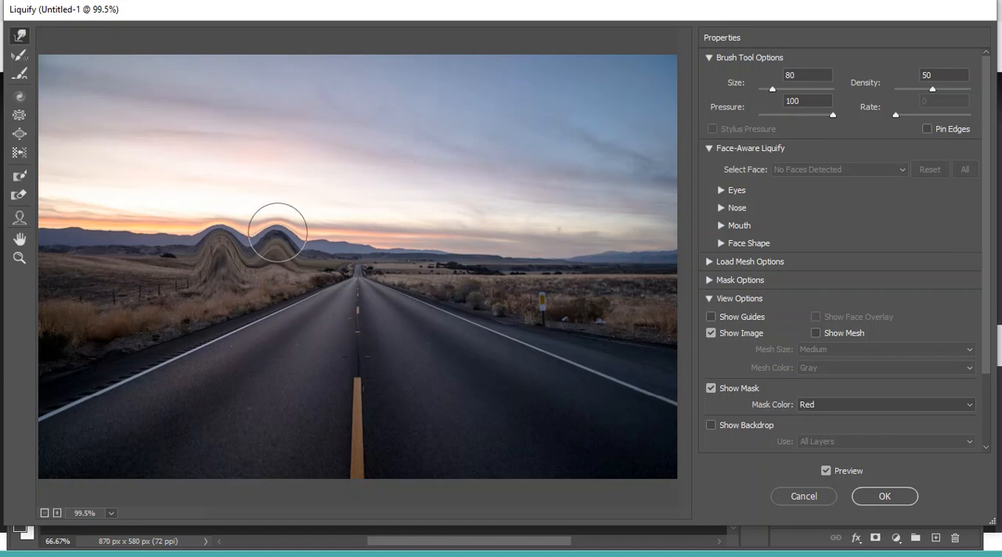
pyautogui.moveTo(279, 235); pyautogui.dragTo(125, 236)
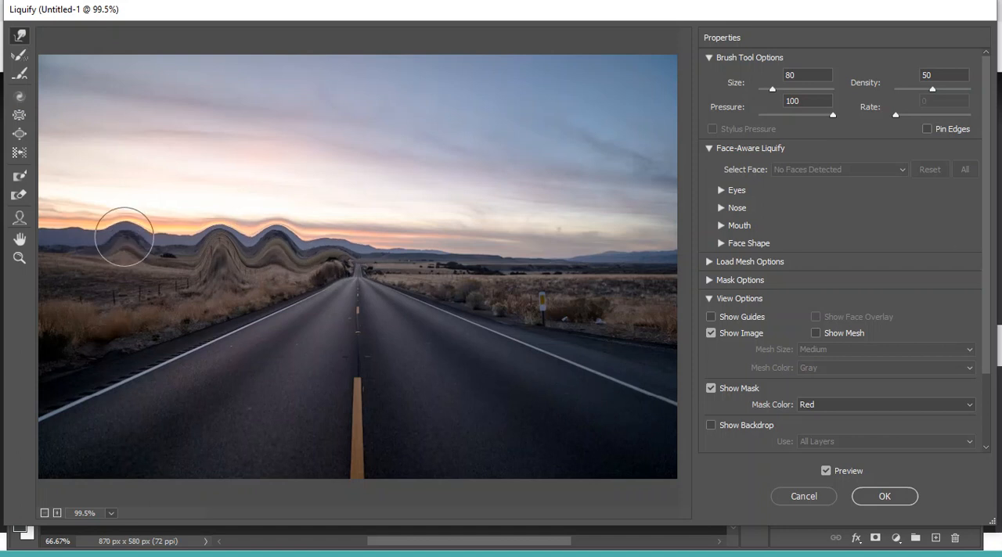
pyautogui.moveTo(129, 235); pyautogui.dragTo(106, 263)
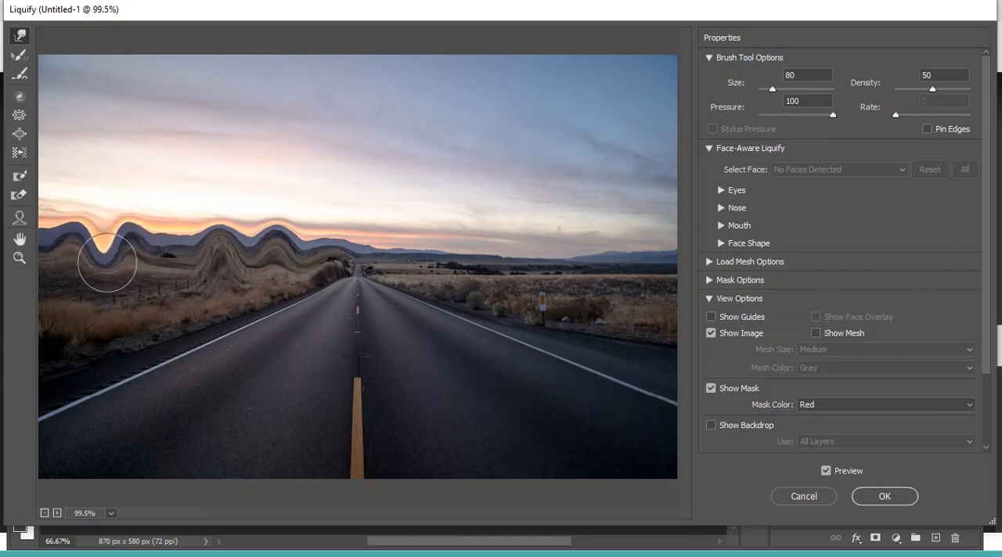
pyautogui.moveTo(106, 263); pyautogui.dragTo(289, 238)
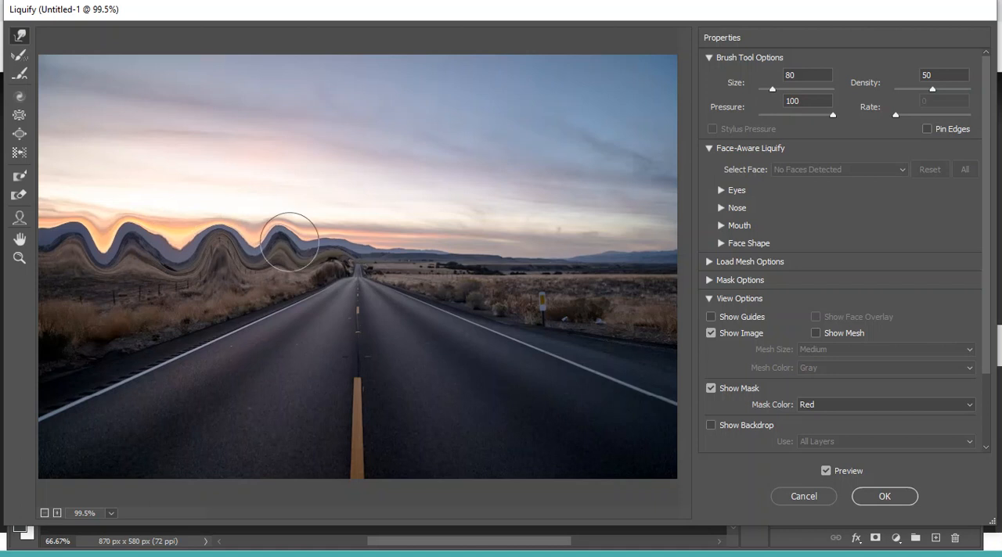
pyautogui.moveTo(290, 241); pyautogui.dragTo(498, 260)
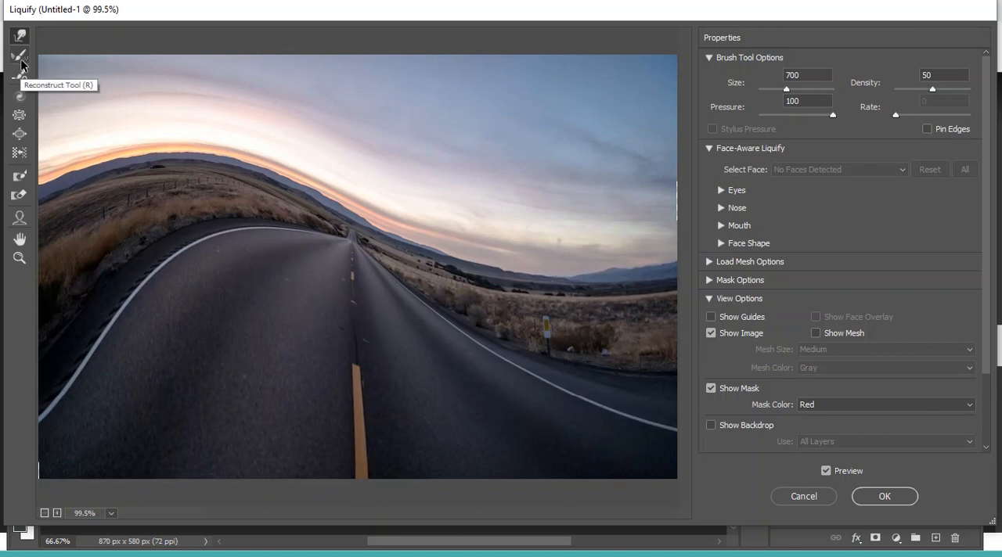
pyautogui.moveTo(19, 75)
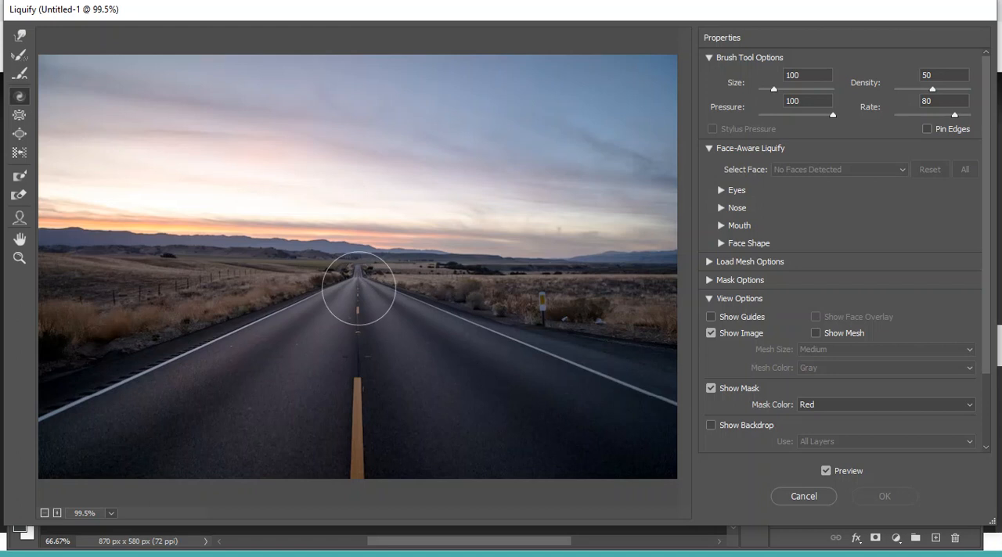
# Twirl the right horizon at brush size 700, then curl two small spirals on the left at size 125.
pyautogui.write('700')
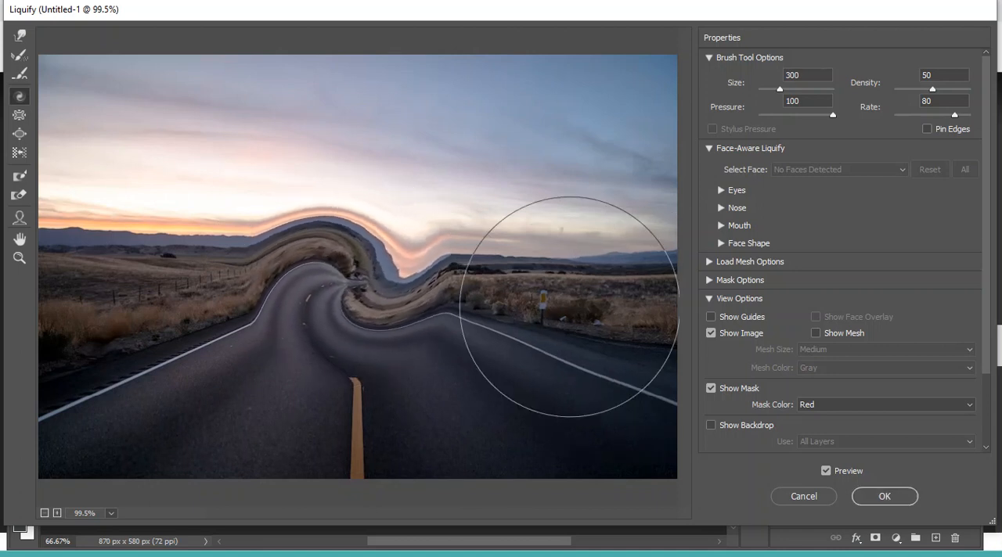
pyautogui.moveTo(572, 306); pyautogui.dragTo(564, 306)
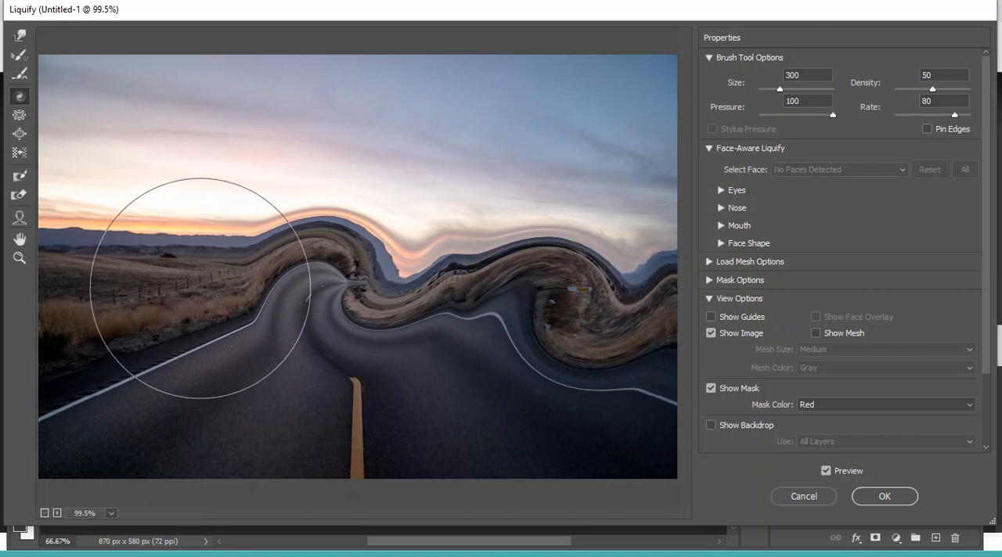
pyautogui.write('125')
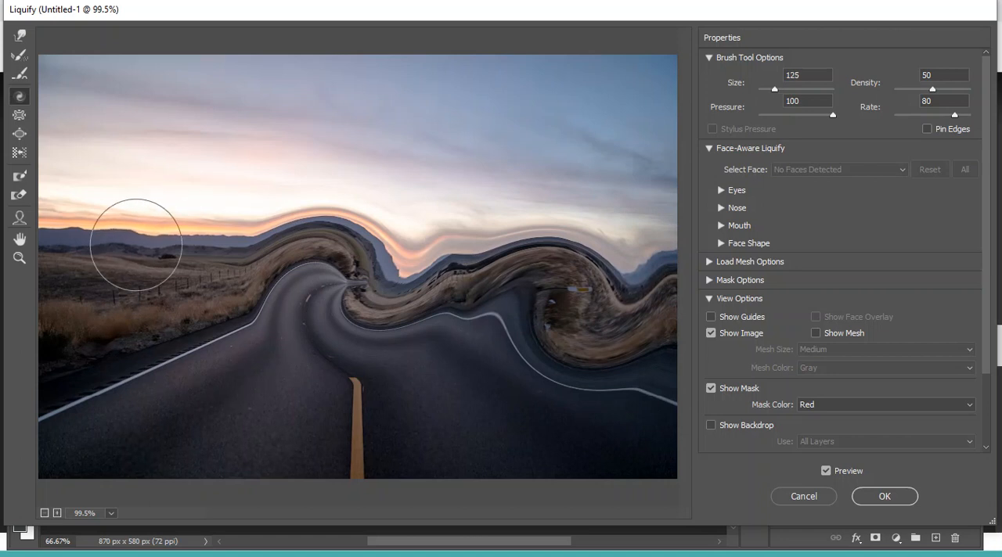
pyautogui.moveTo(141, 235); pyautogui.dragTo(133, 243)
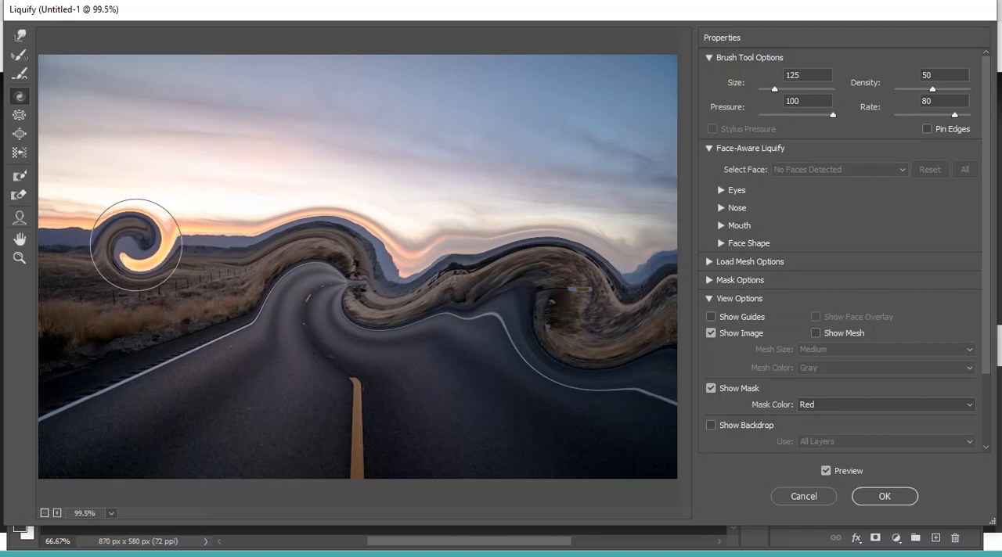
pyautogui.moveTo(134, 243); pyautogui.dragTo(216, 244)
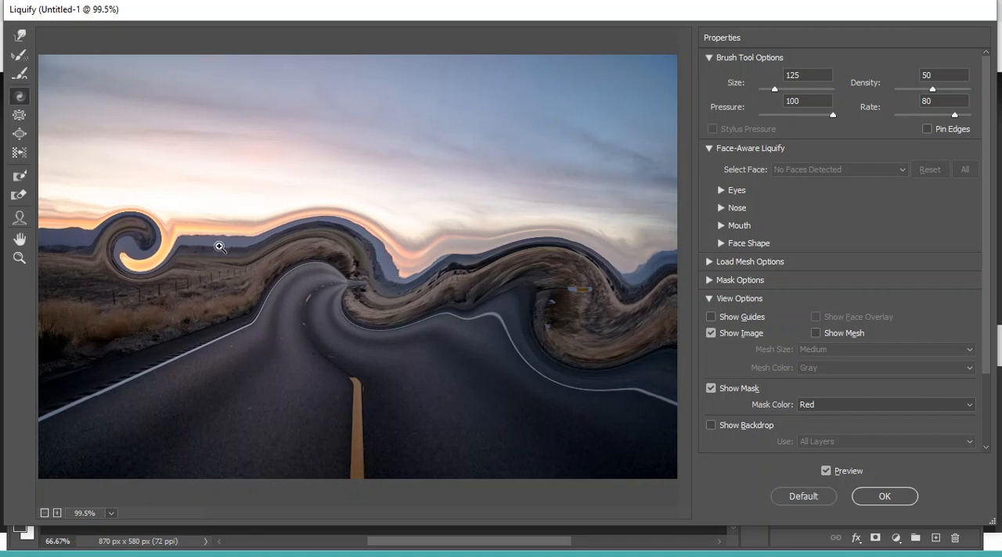
pyautogui.moveTo(219, 247)
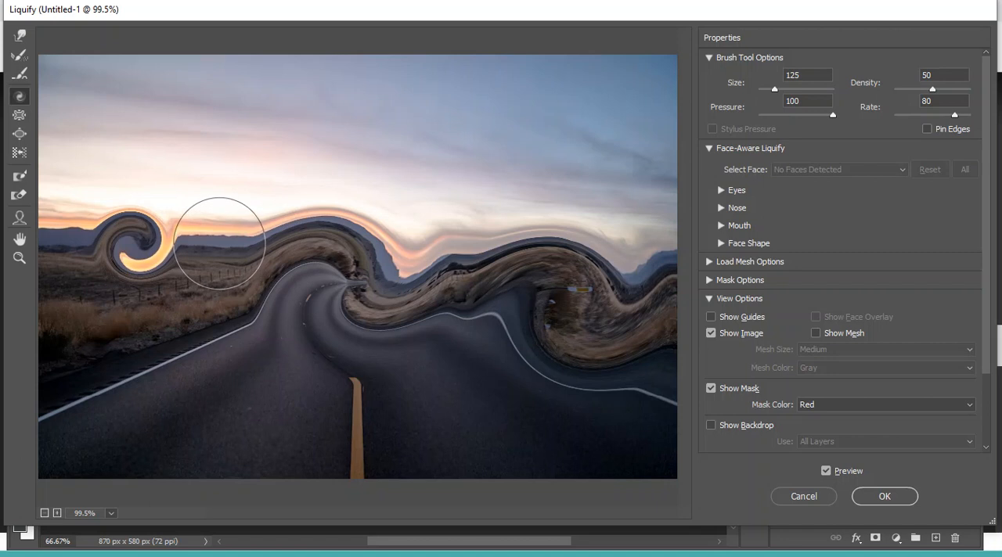
pyautogui.moveTo(219, 238)
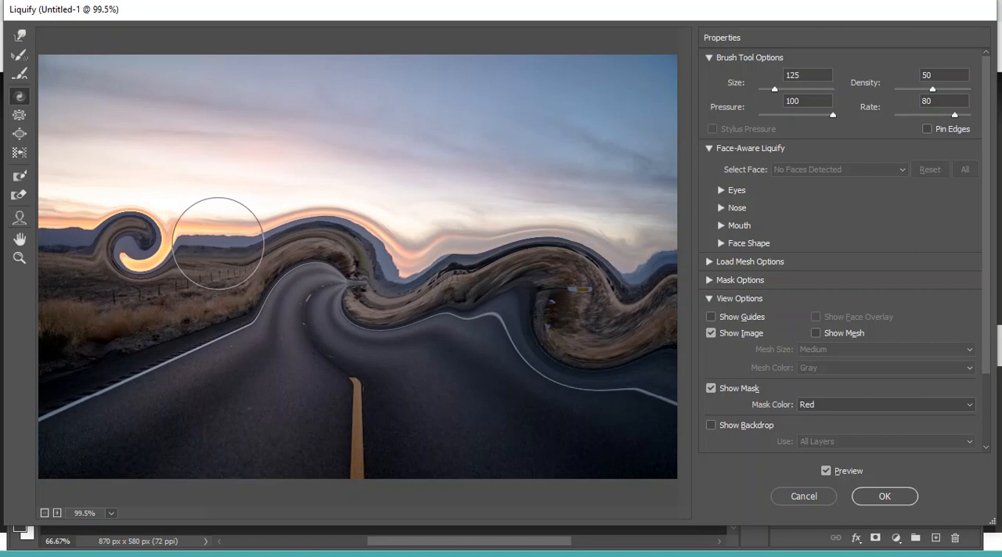
pyautogui.moveTo(221, 249)
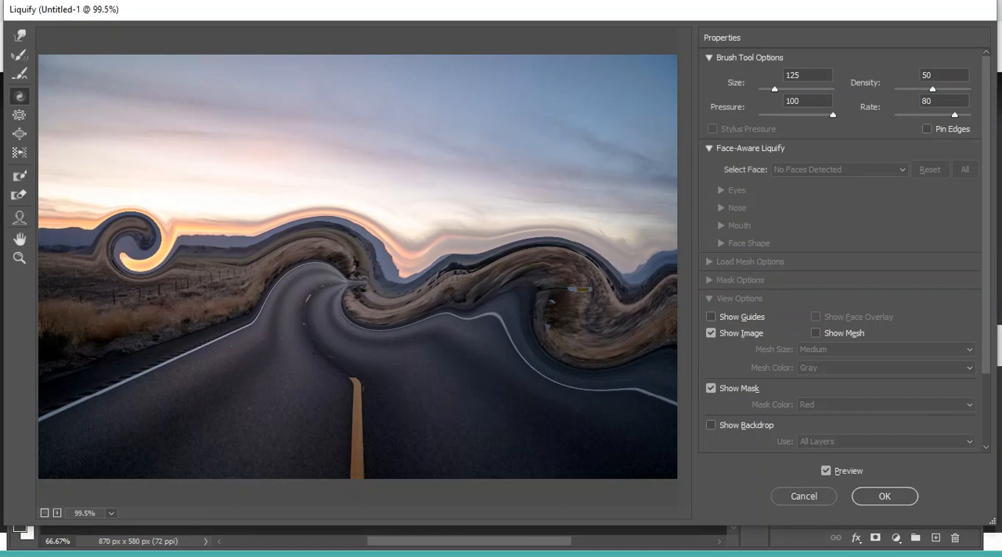
pyautogui.moveTo(219, 244)
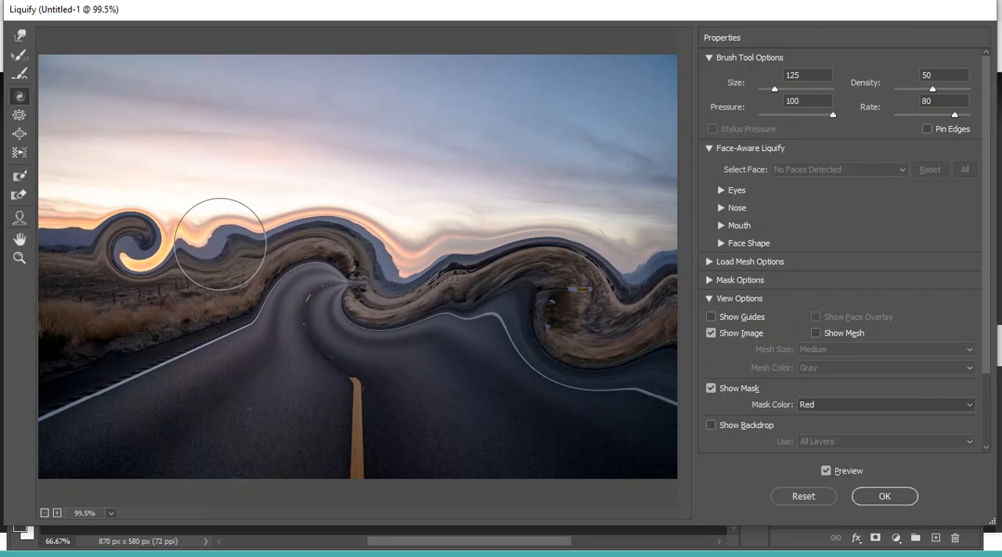
pyautogui.moveTo(219, 243); pyautogui.dragTo(219, 243)
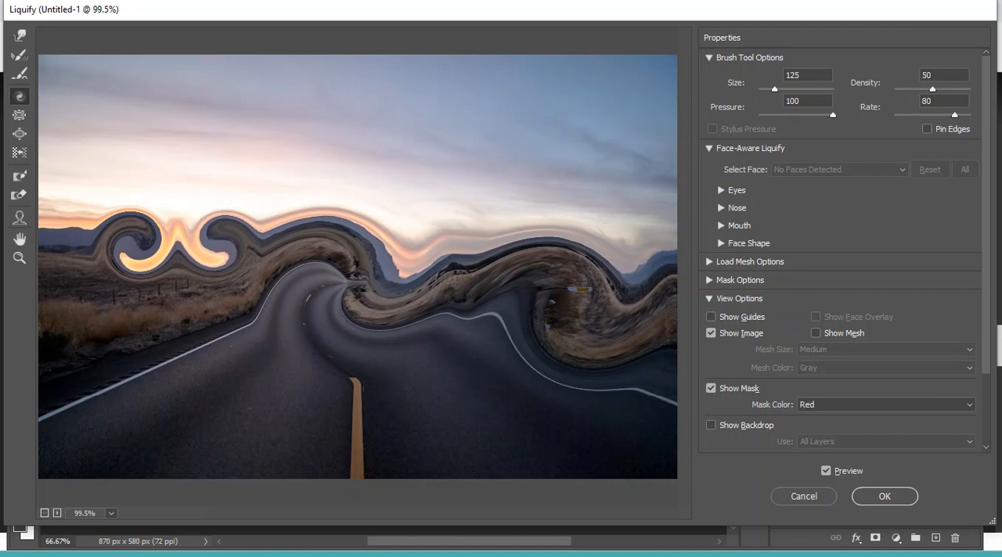
# Cancel the spiral warps and start Liquify again on the untouched road photo.
pyautogui.click(884, 496)
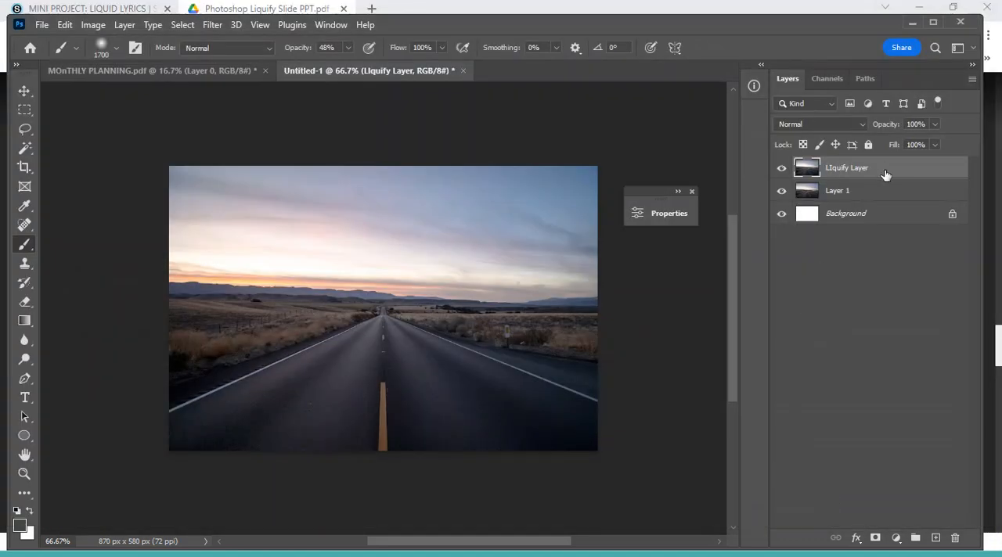
pyautogui.click(213, 25)
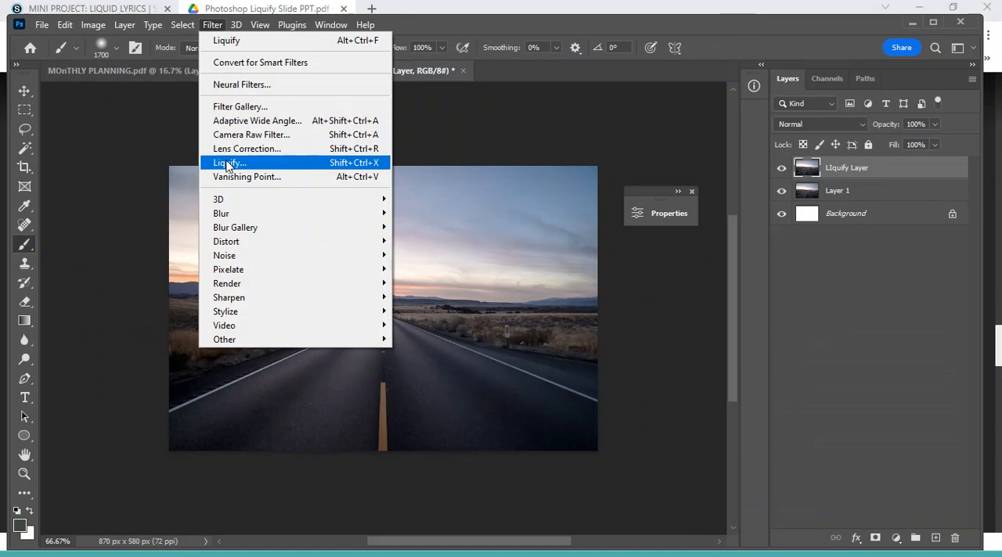
pyautogui.click(228, 162)
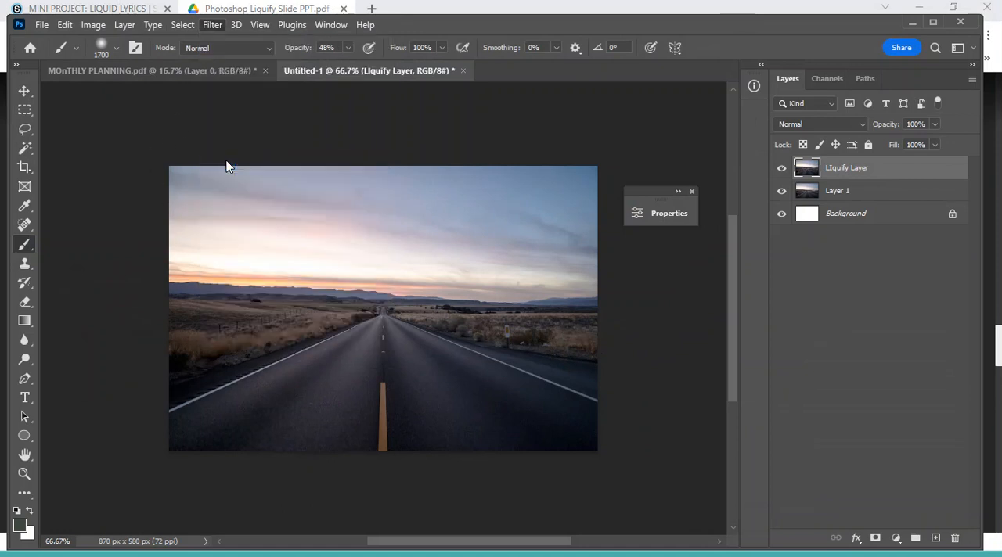
pyautogui.click(213, 25)
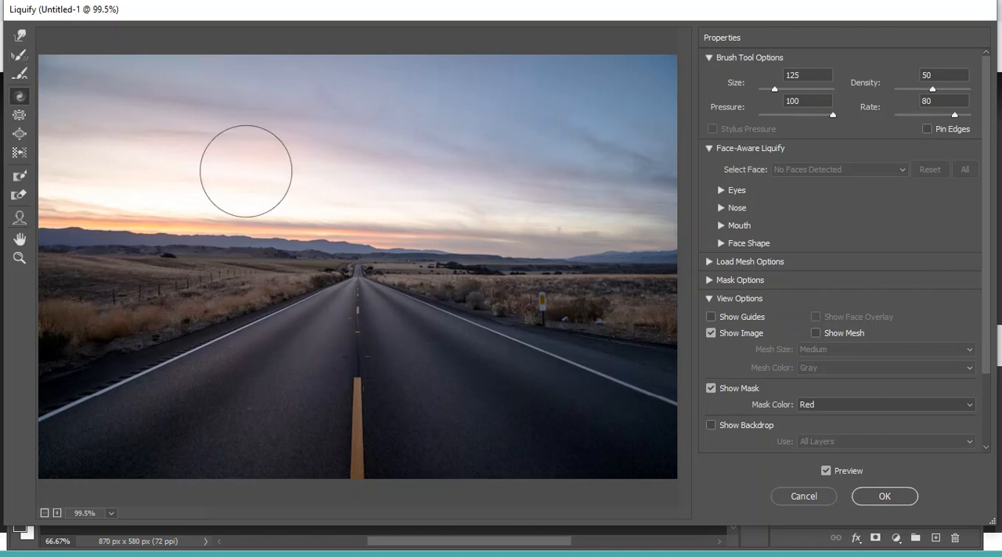
pyautogui.moveTo(18, 151)
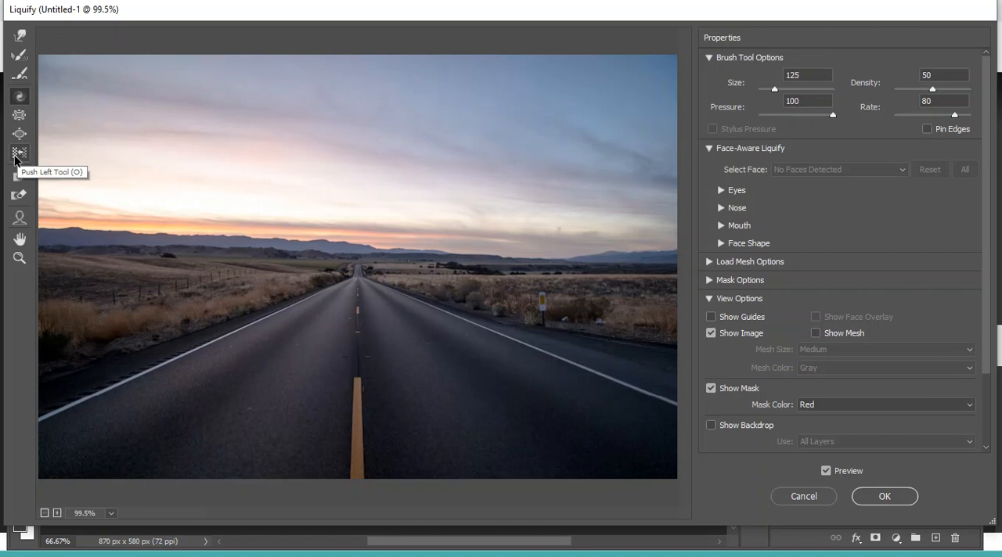
pyautogui.moveTo(19, 133)
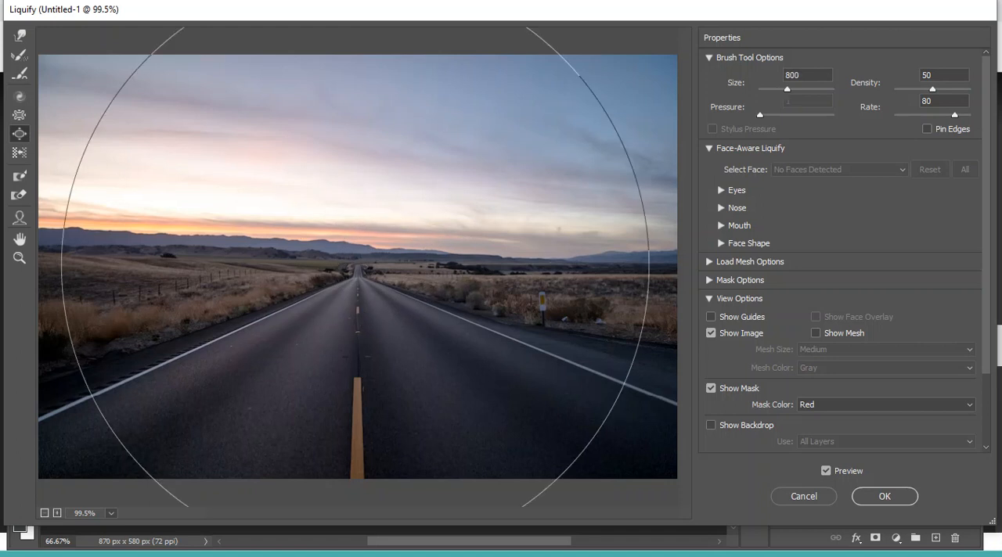
# With the Bloat Tool at brush size 300, bulge the left horizon hills up into the sky.
pyautogui.write('300')
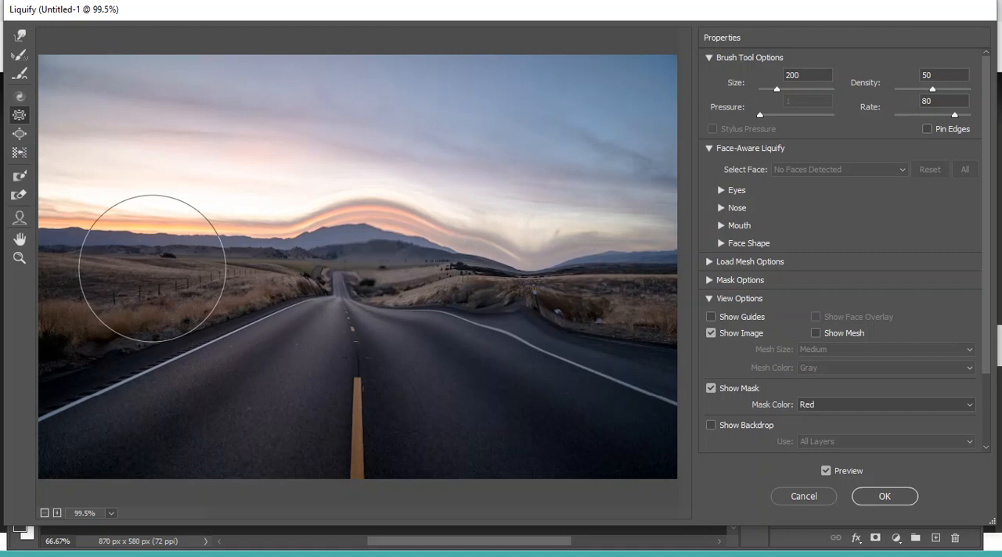
pyautogui.moveTo(154, 266); pyautogui.dragTo(174, 266)
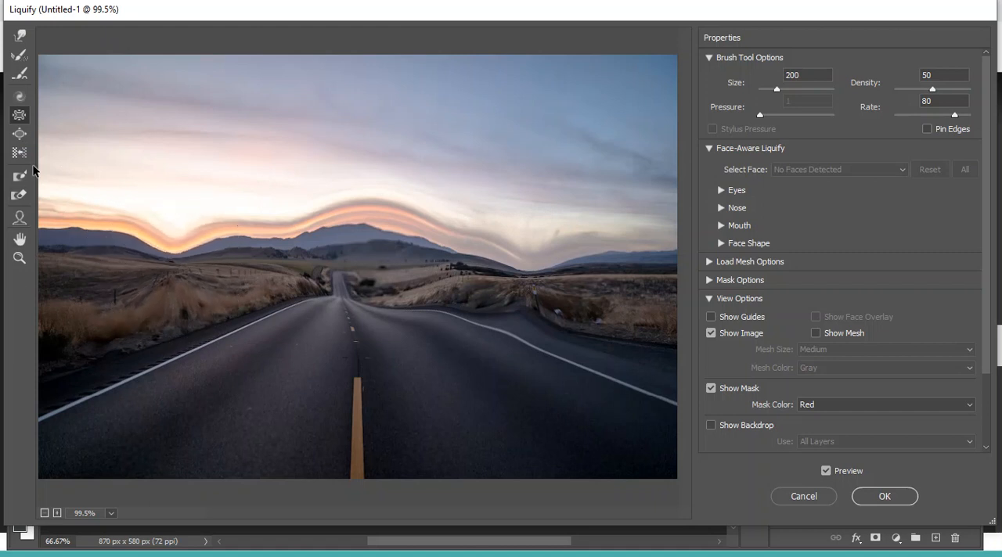
pyautogui.moveTo(18, 175)
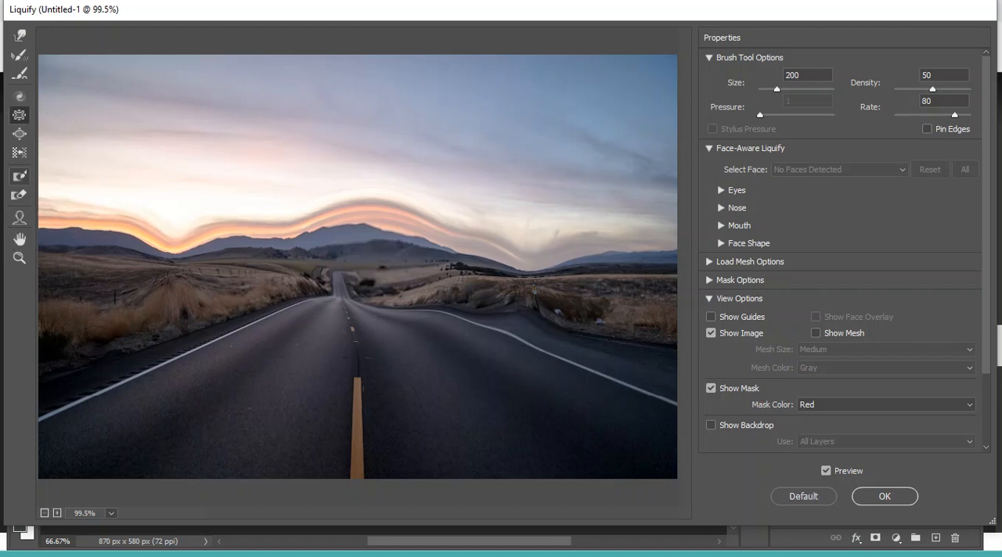
pyautogui.moveTo(803, 497)
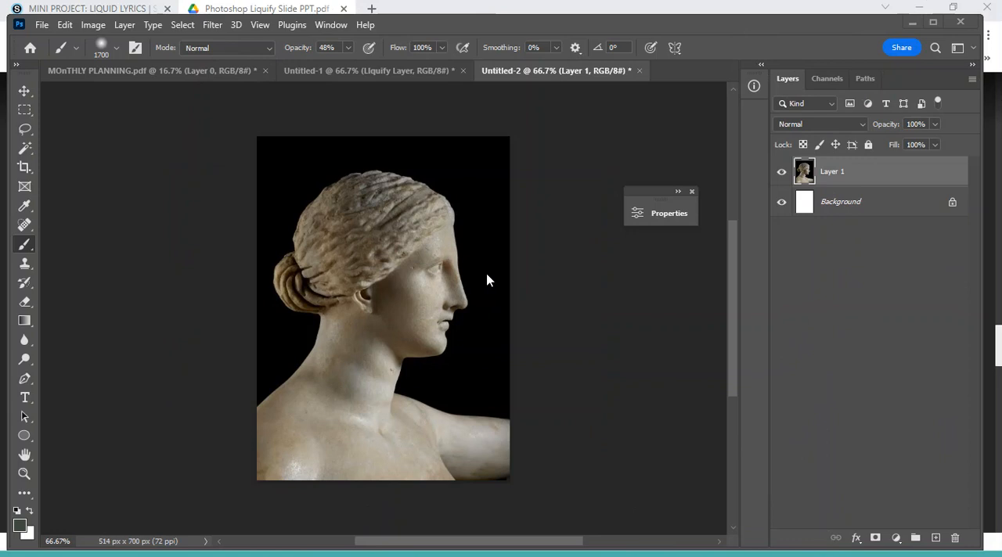
pyautogui.moveTo(897, 400)
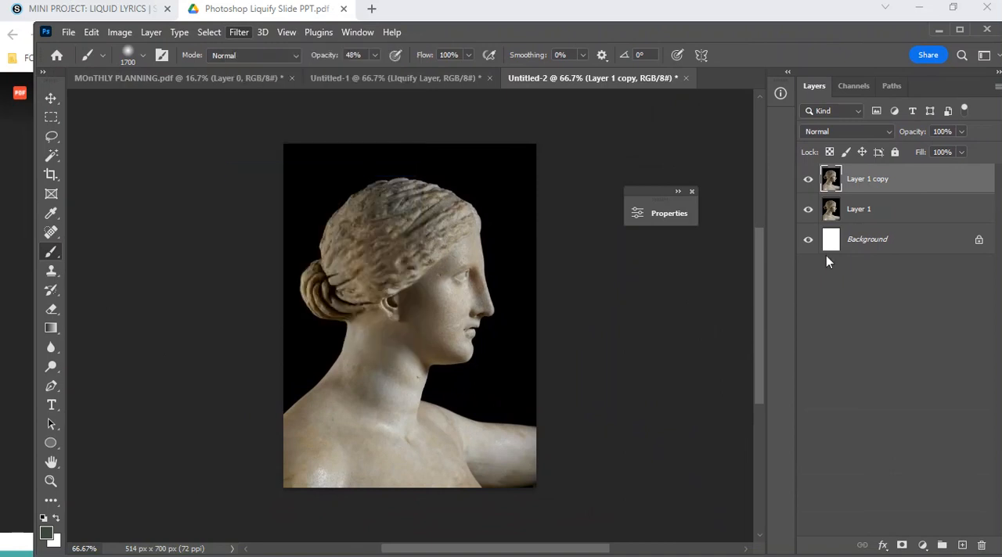
pyautogui.moveTo(133, 341)
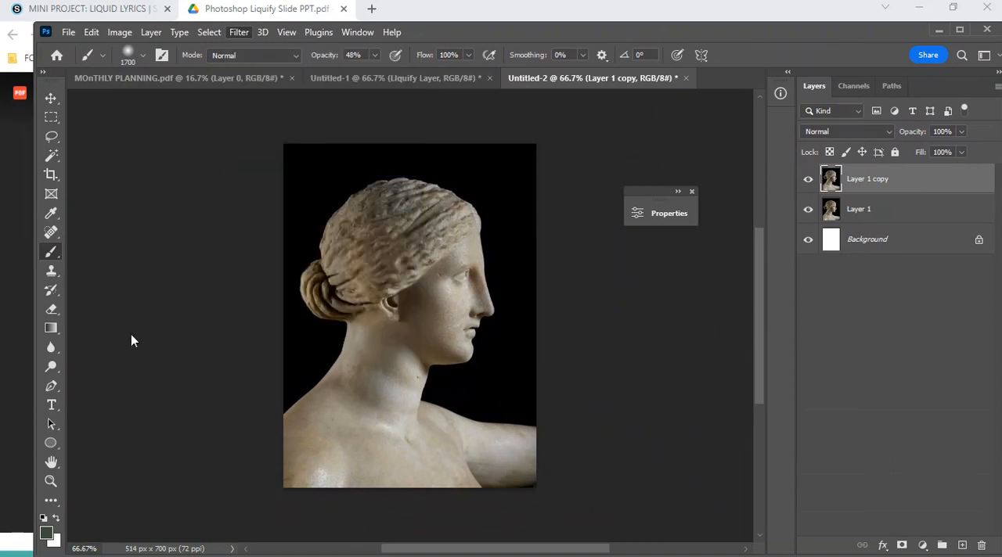
# Start Liquify on the copied statue portrait layer from the Filter menu.
pyautogui.click(238, 31)
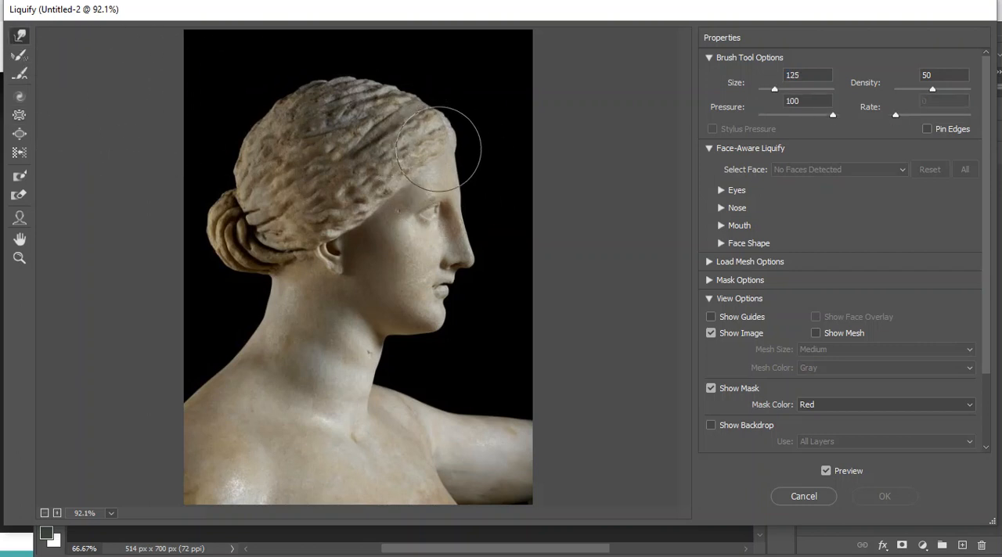
# Forward-warp the statue's hair outward and back into a stretched, swept shape.
pyautogui.moveTo(442, 149); pyautogui.dragTo(328, 149)
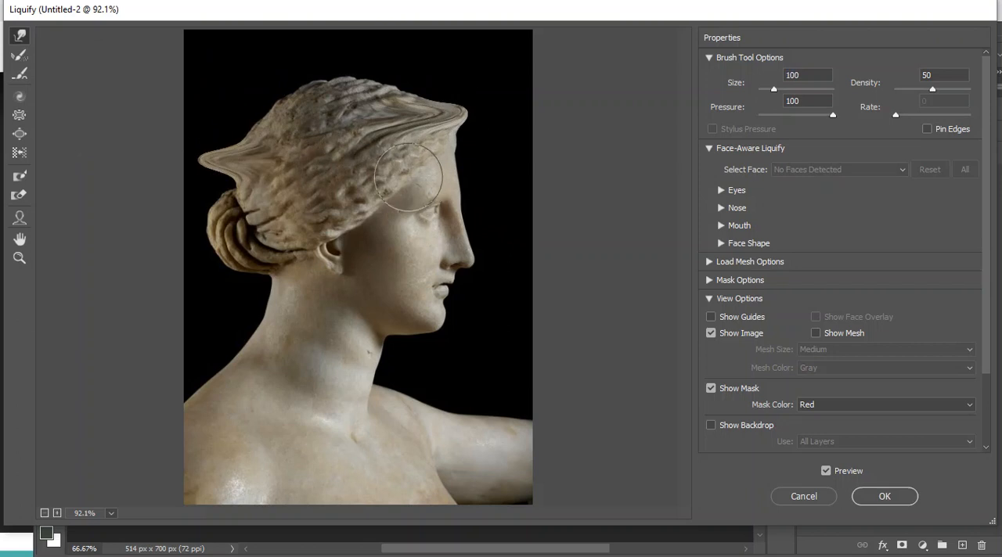
pyautogui.moveTo(407, 177); pyautogui.dragTo(447, 219)
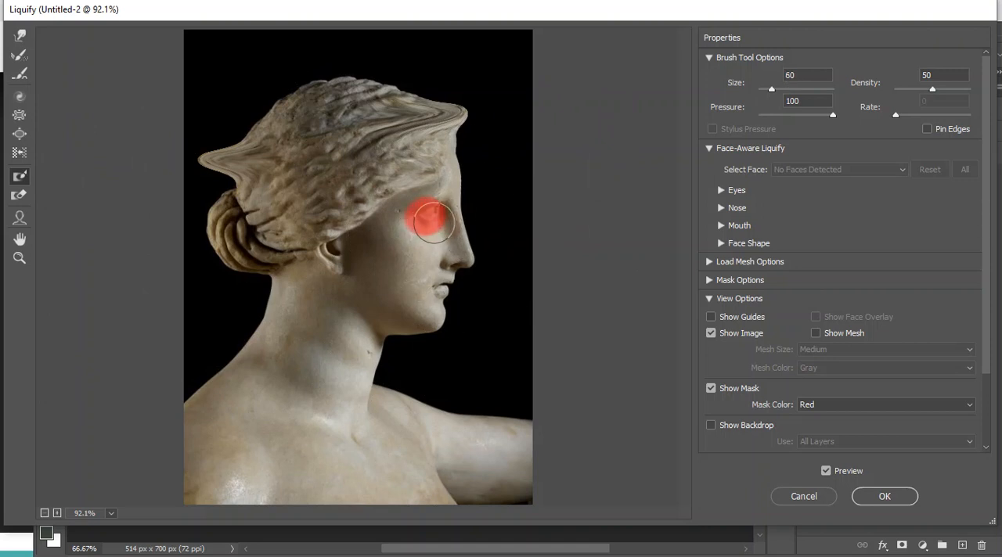
# Freeze-mask the statue's eyes and face profile, then push the neck in below the chin.
pyautogui.moveTo(432, 223); pyautogui.dragTo(441, 294)
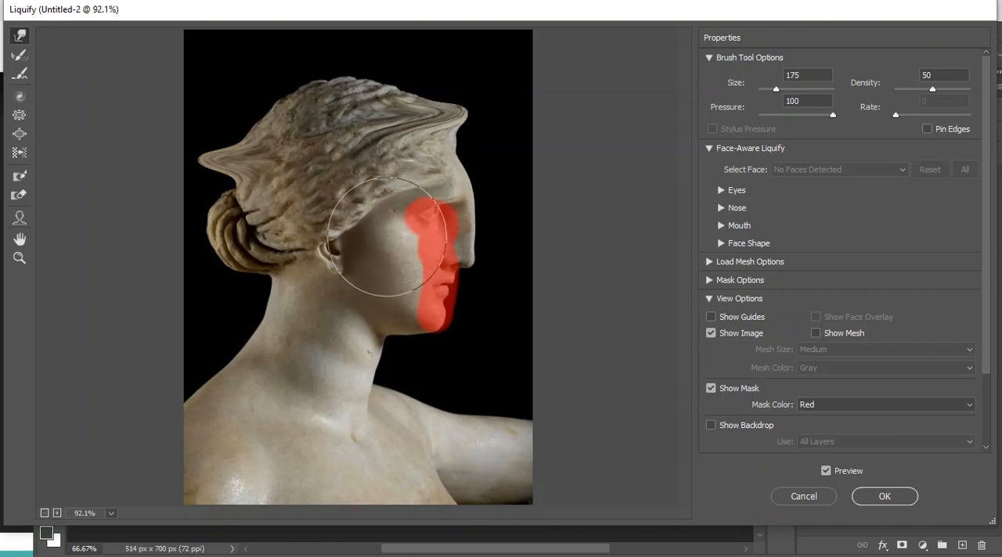
pyautogui.moveTo(394, 238); pyautogui.dragTo(478, 285)
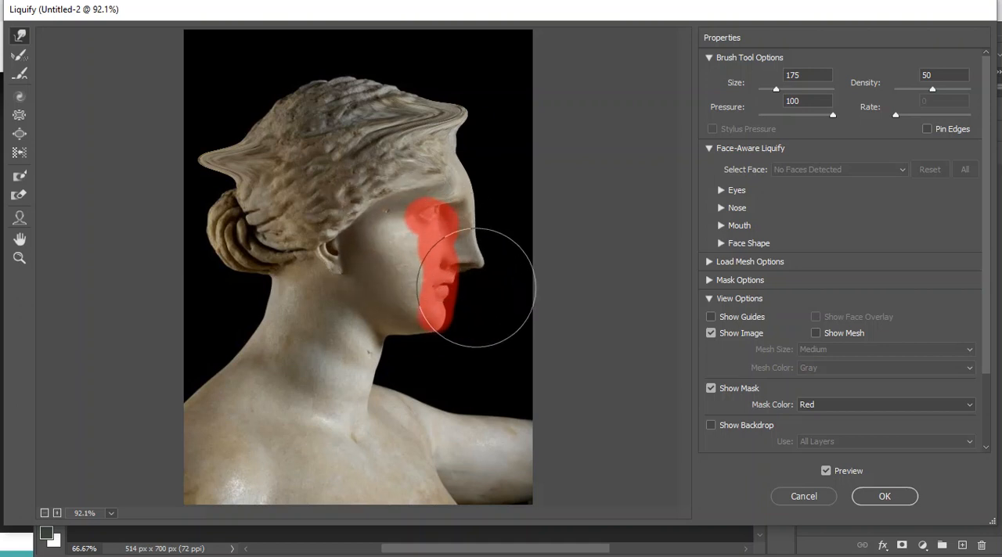
pyautogui.moveTo(482, 290); pyautogui.dragTo(384, 290)
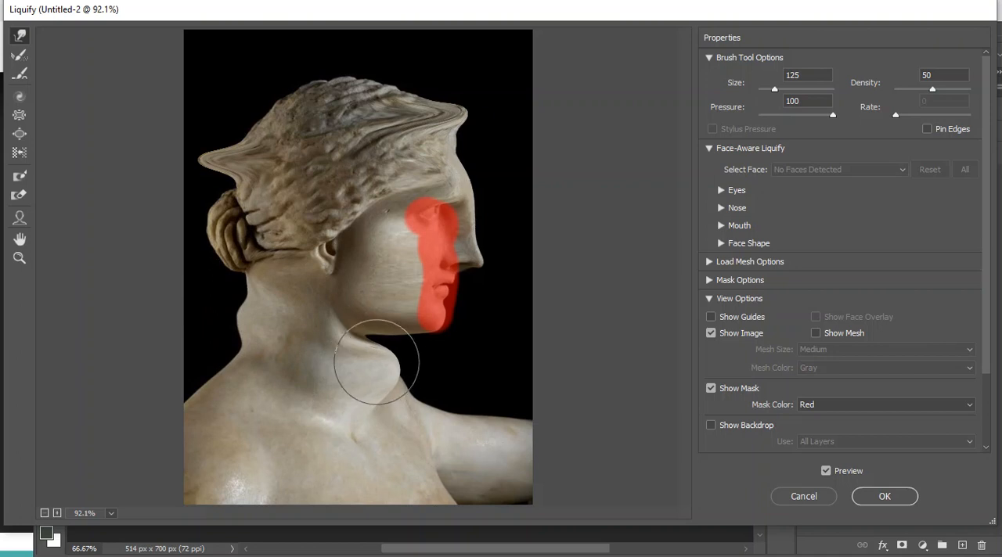
# At brush size 50, pinch the neck thinner beneath the chin and warp the hair atop the head.
pyautogui.write('50')
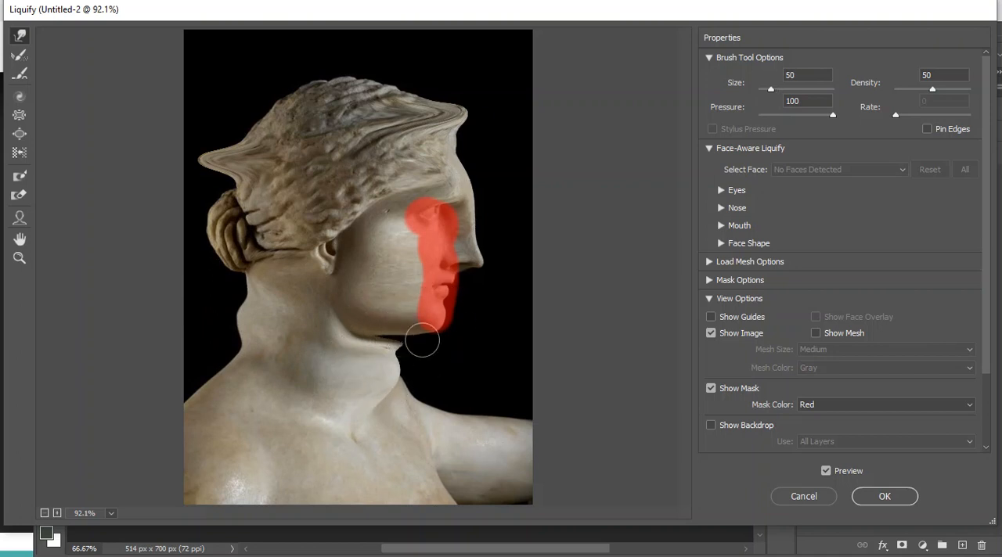
pyautogui.moveTo(423, 341); pyautogui.dragTo(467, 273)
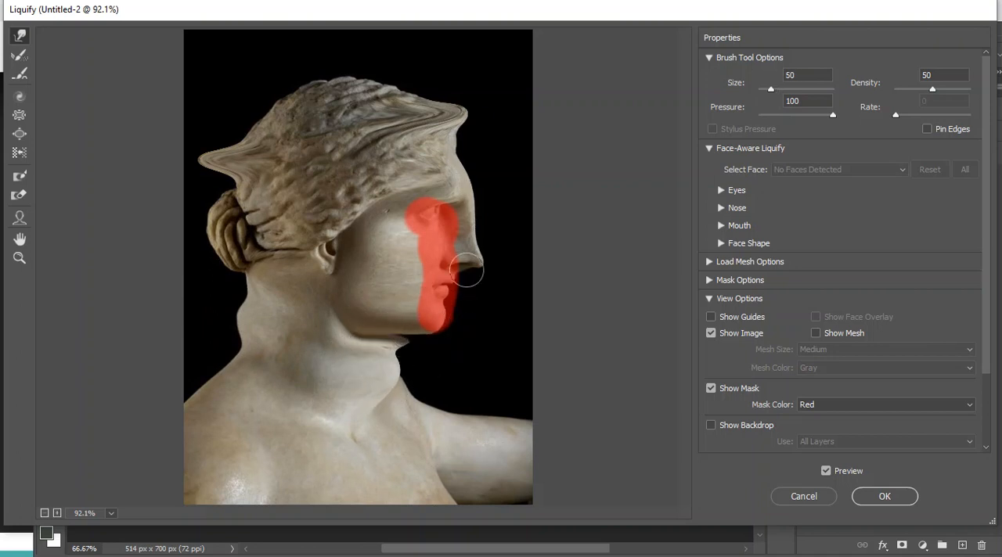
pyautogui.moveTo(467, 274); pyautogui.dragTo(451, 152)
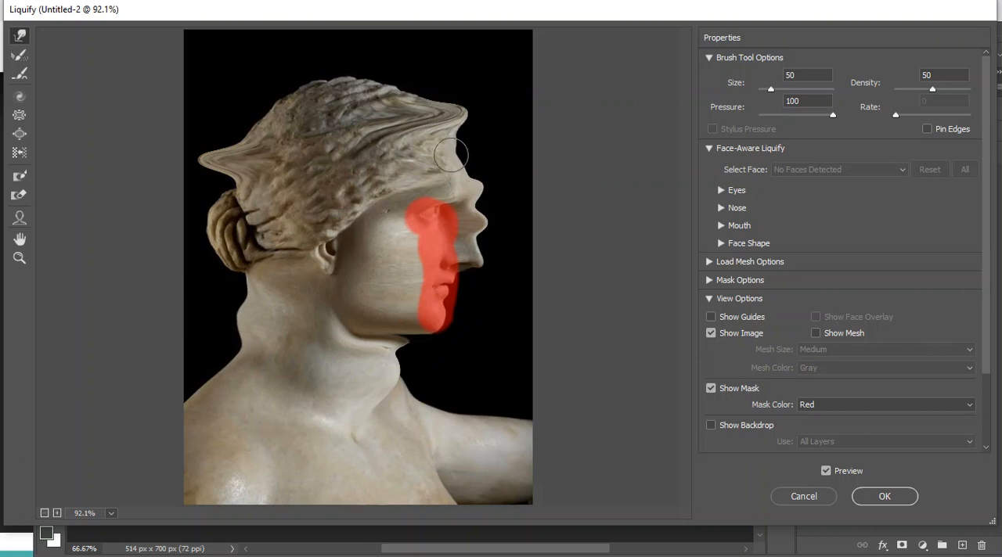
pyautogui.moveTo(19, 177)
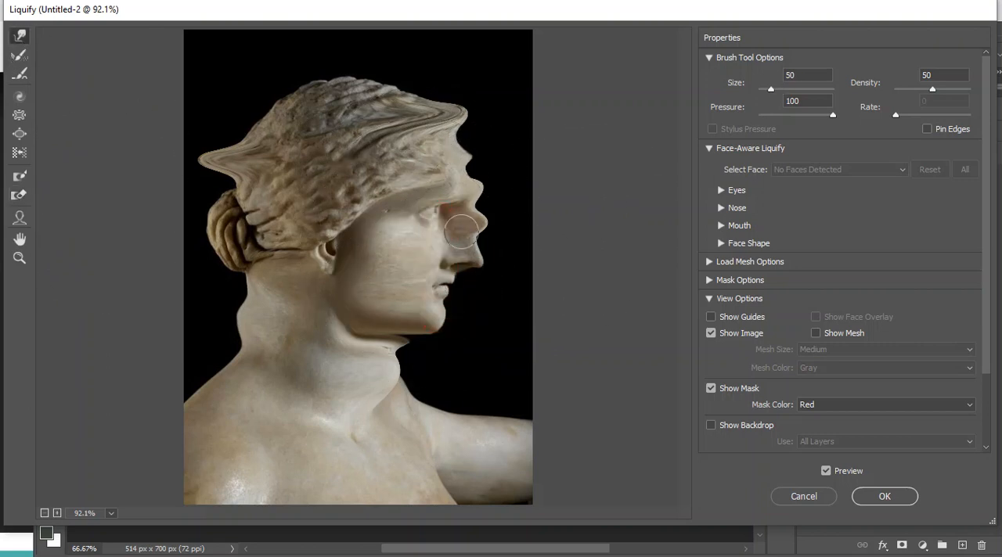
# Reconstruct the face with a 175/400 brush and commit the Liquify result with OK.
pyautogui.write('175')
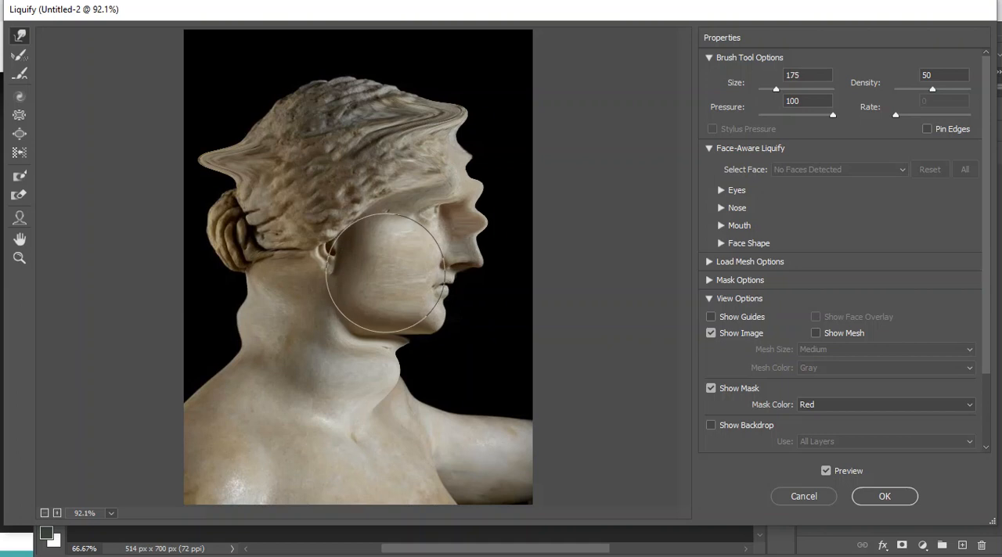
pyautogui.write('400')
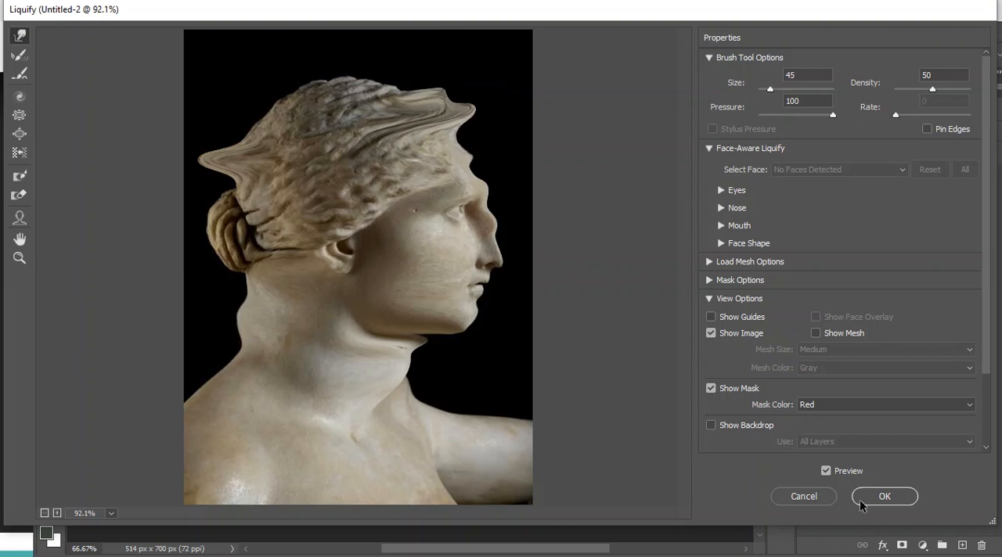
pyautogui.click(885, 496)
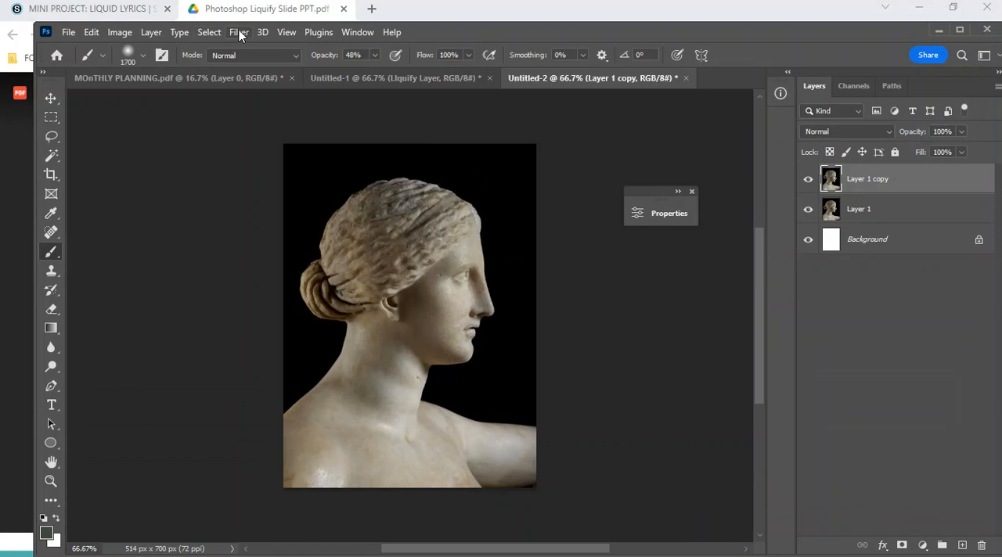
# Create a new blank Print-preset document, Untitled-3, and switch to it.
pyautogui.click(238, 31)
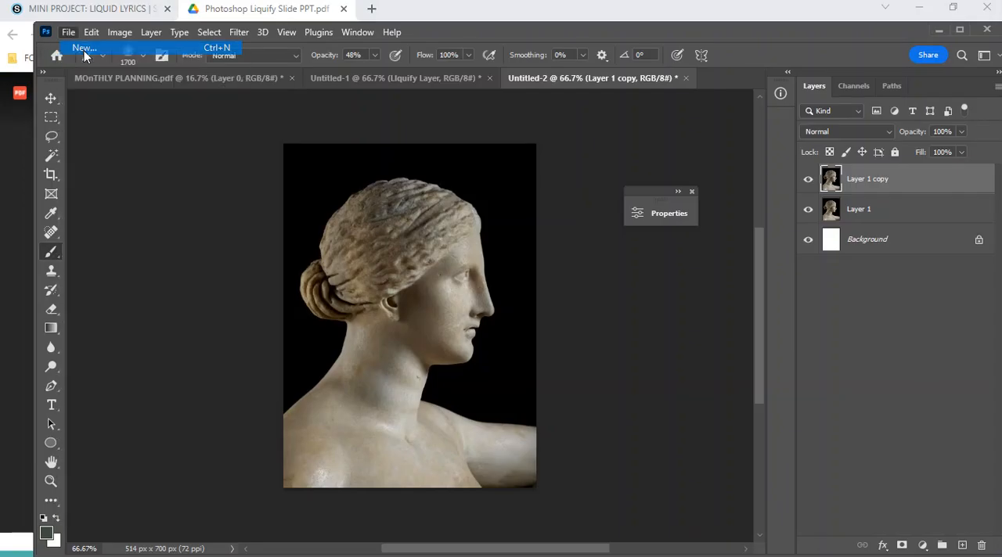
pyautogui.click(85, 47)
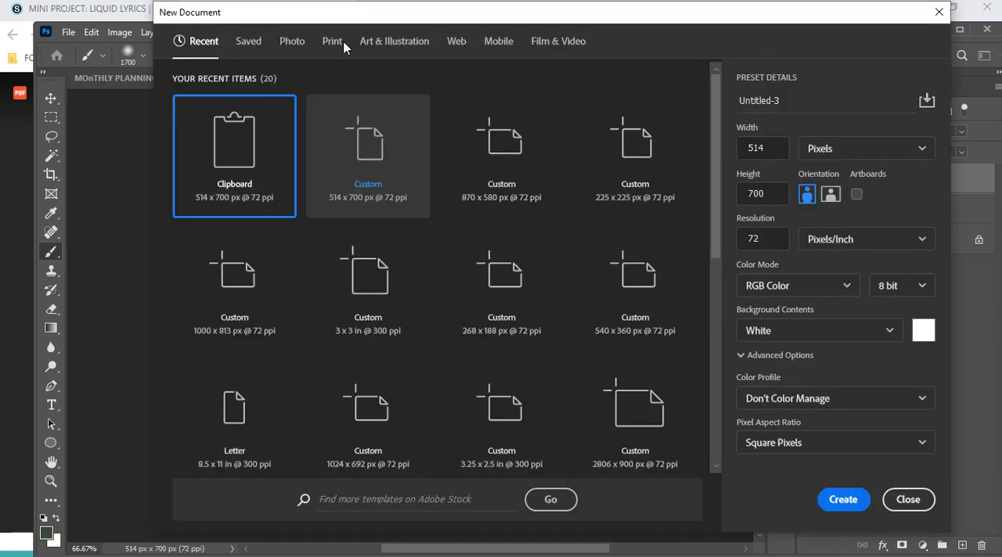
pyautogui.click(332, 41)
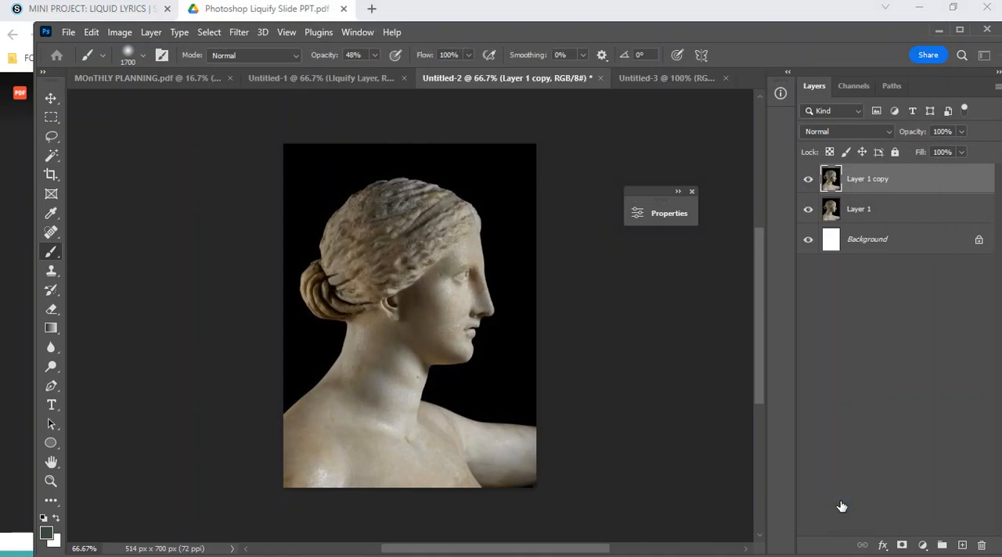
pyautogui.click(665, 78)
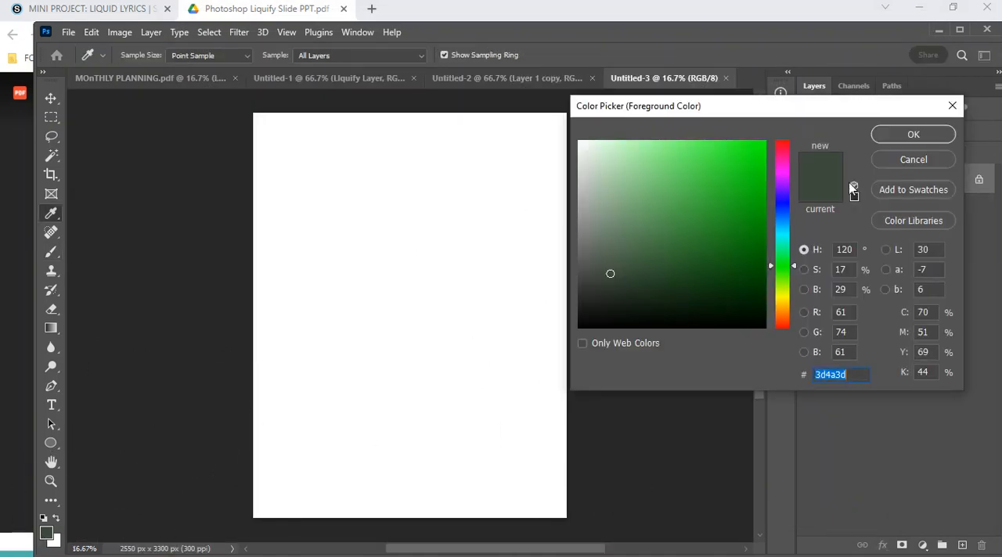
# Paint a large green blob at top left, then pink blobs and a curving band.
pyautogui.click(913, 135)
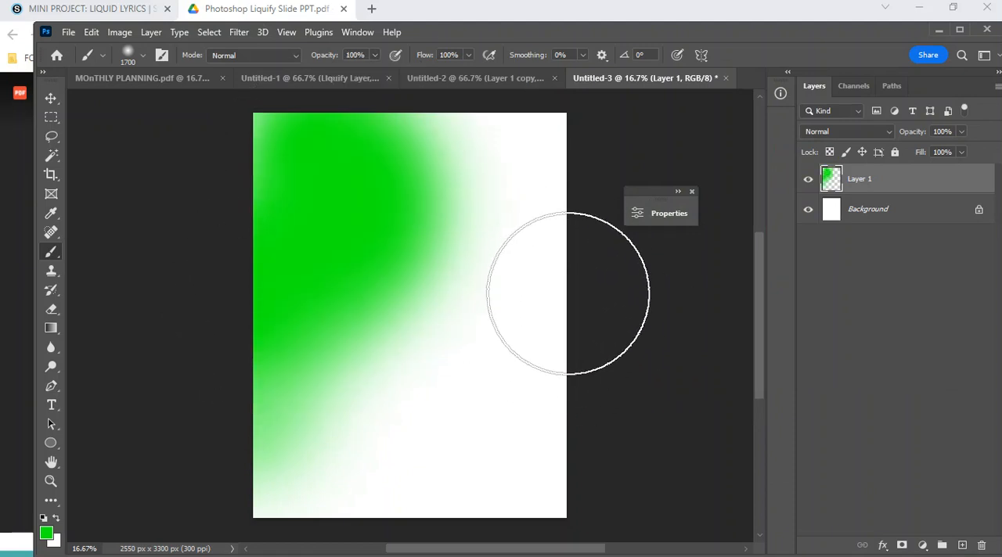
pyautogui.moveTo(567, 295); pyautogui.dragTo(572, 327)
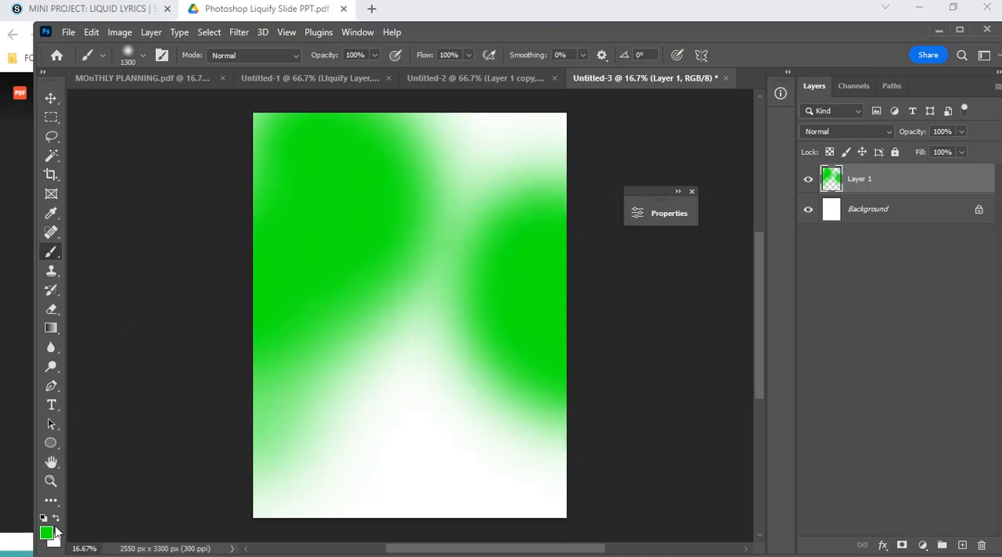
pyautogui.click(47, 533)
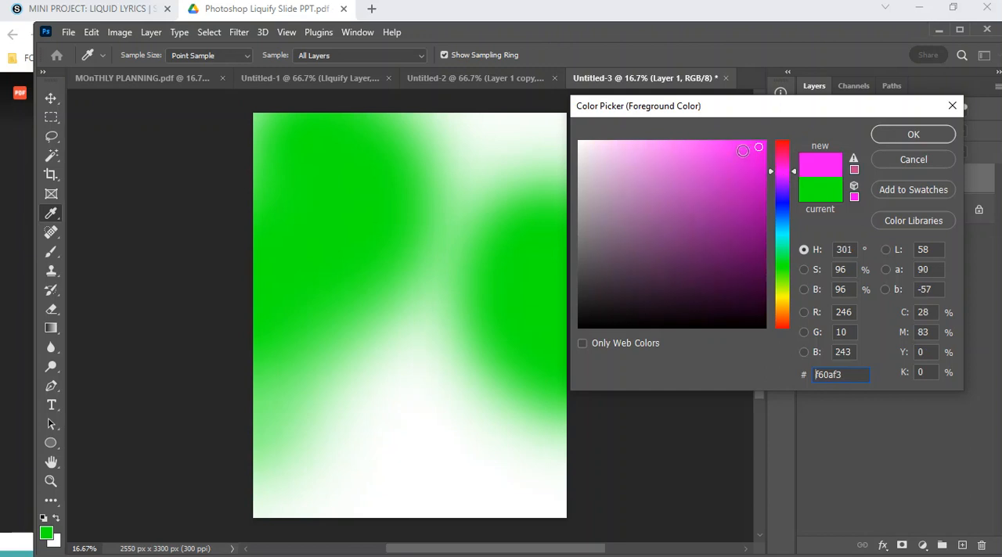
pyautogui.click(913, 135)
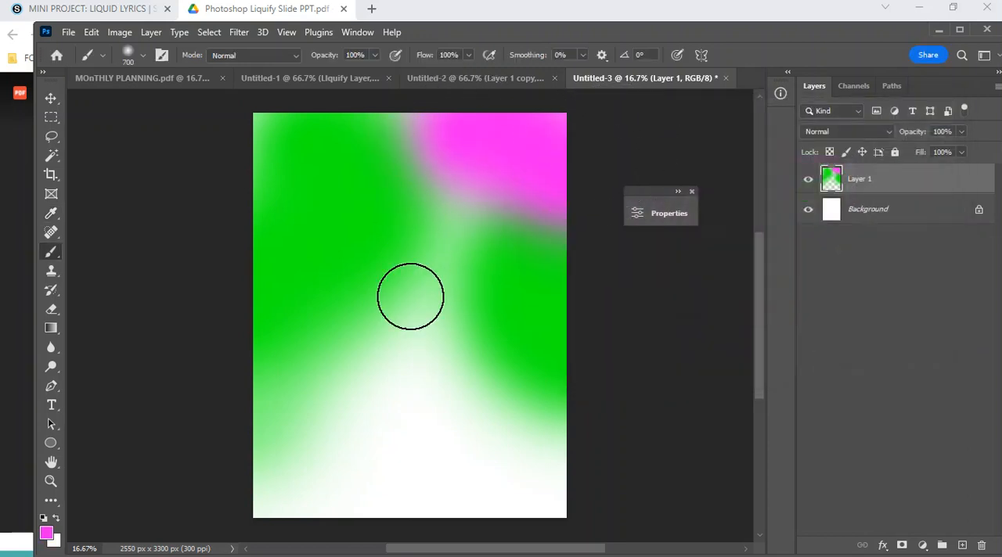
pyautogui.moveTo(411, 296); pyautogui.dragTo(531, 386)
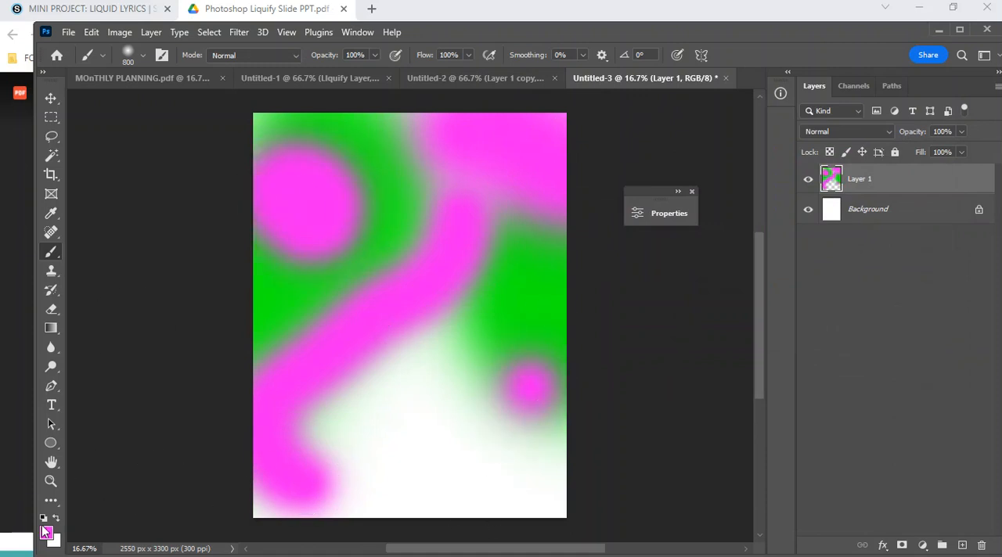
# Switch the foreground to yellow and paint yellow patches across the canvas.
pyautogui.click(44, 530)
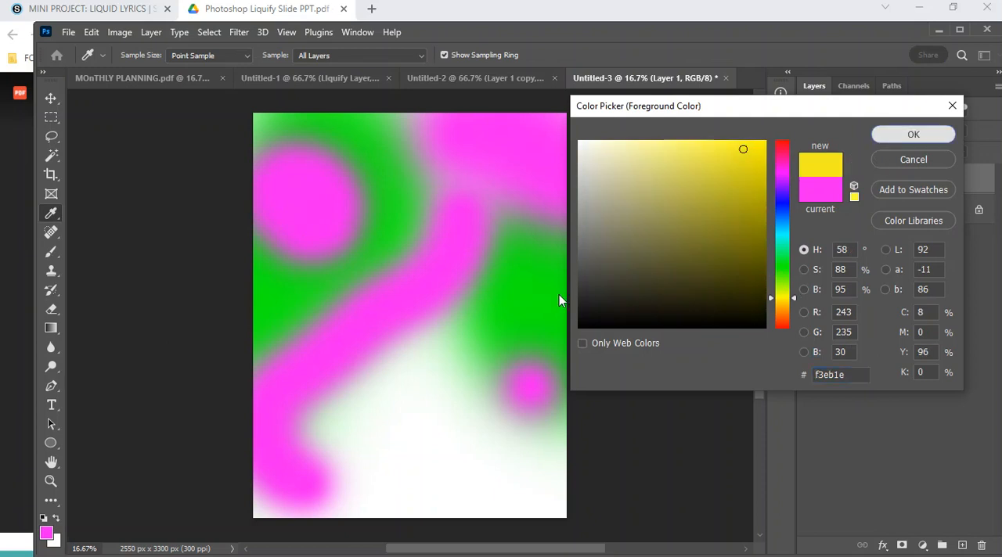
pyautogui.click(913, 135)
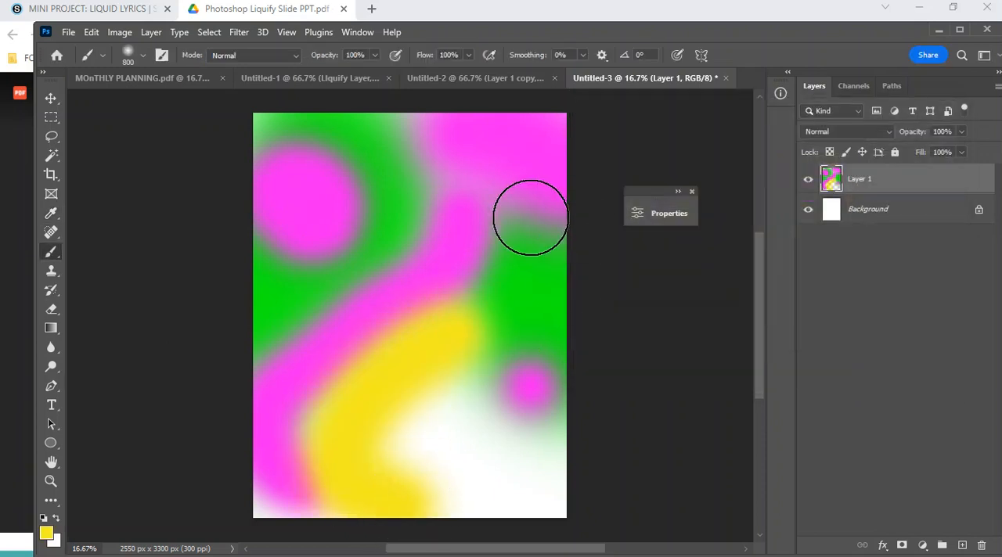
pyautogui.moveTo(531, 218); pyautogui.dragTo(369, 239)
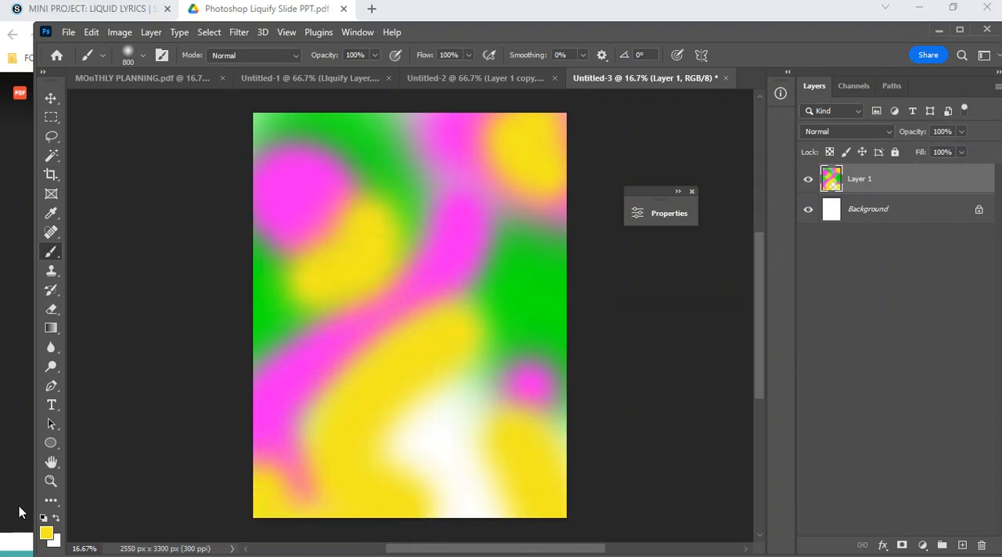
# Switch to blue and paint soft blue blobs across the upper and lower canvas.
pyautogui.click(47, 532)
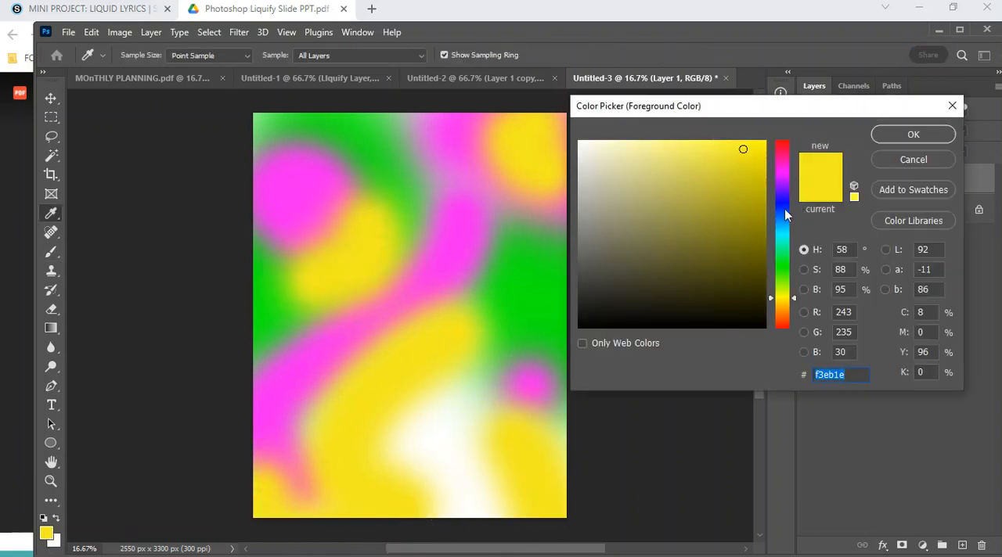
pyautogui.click(913, 134)
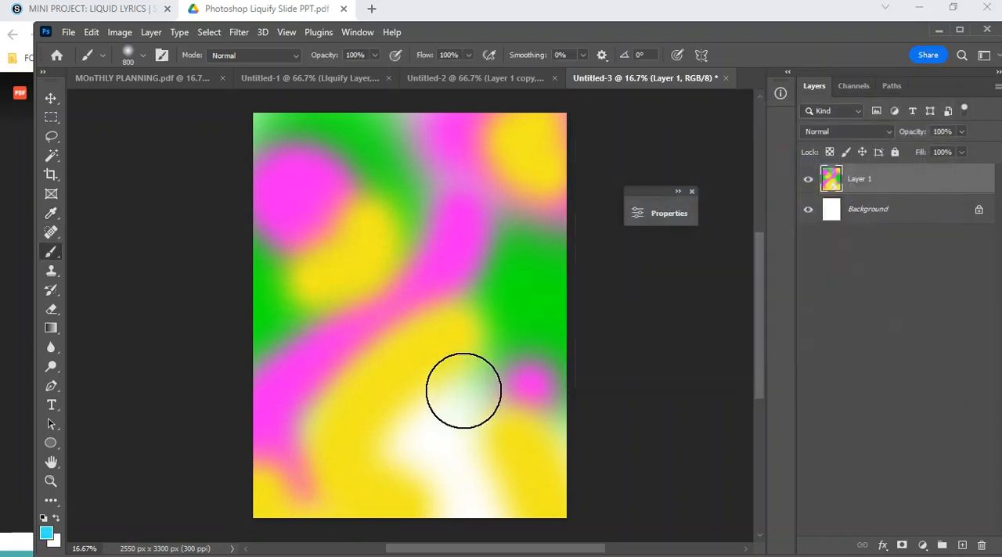
pyautogui.moveTo(464, 391); pyautogui.dragTo(439, 189)
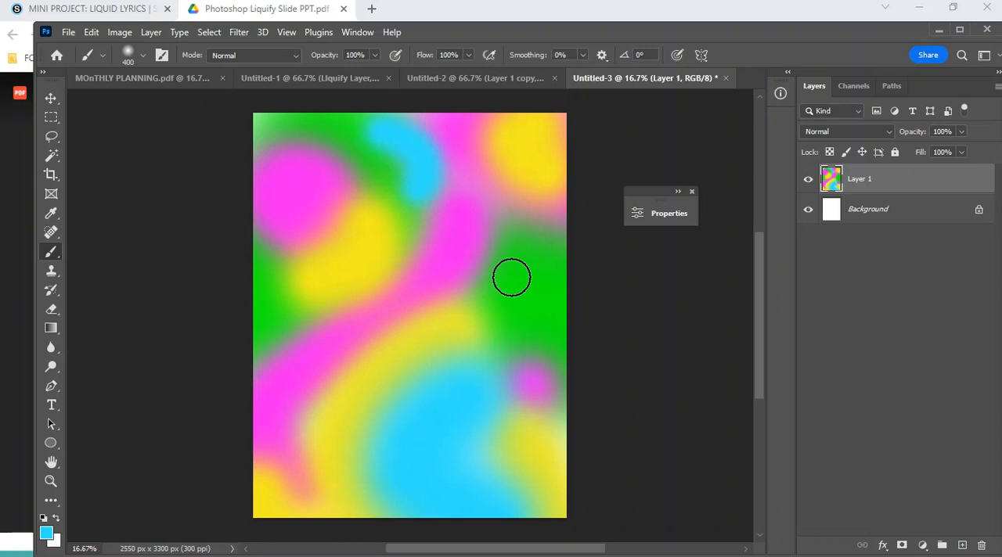
pyautogui.moveTo(511, 277); pyautogui.dragTo(338, 406)
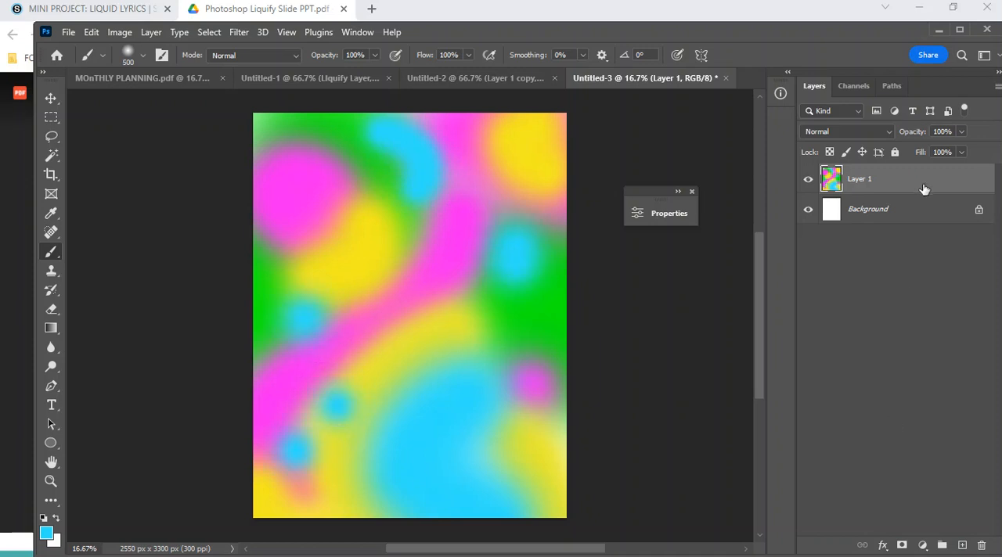
# Duplicate the painted layer and Forward-Warp the copy at size 400 into zigzag waves top to bottom.
pyautogui.press('ctrl+j')
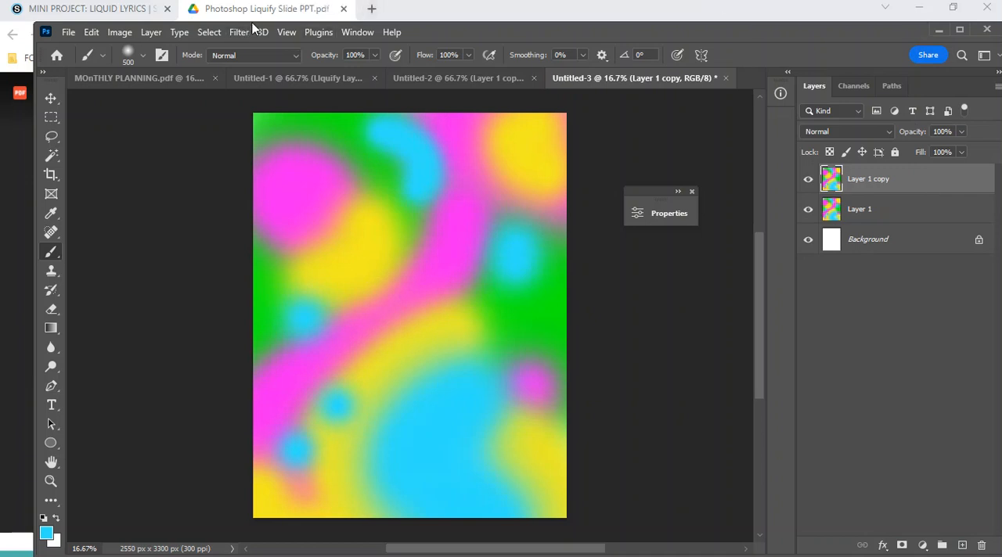
pyautogui.click(238, 32)
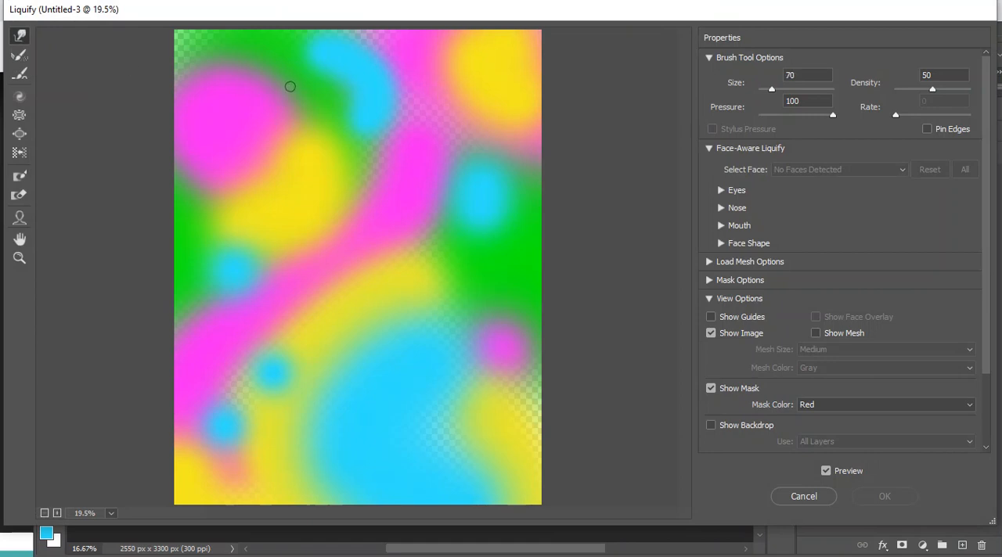
pyautogui.write('400')
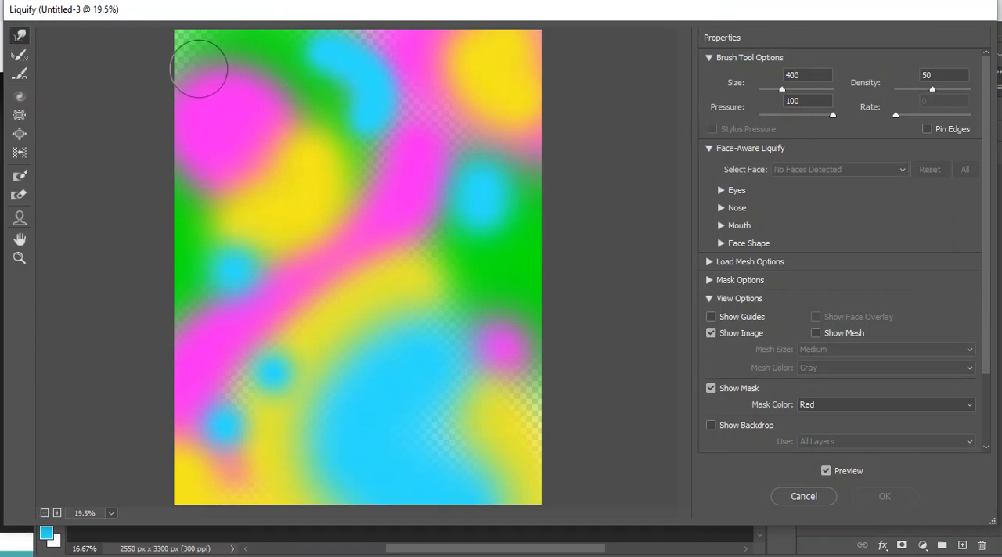
pyautogui.moveTo(204, 71); pyautogui.dragTo(275, 172)
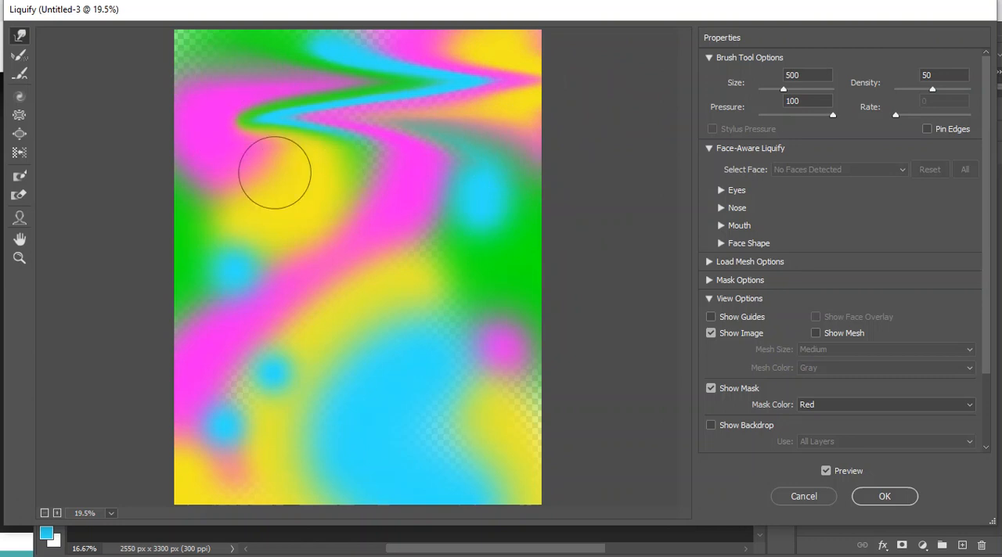
pyautogui.moveTo(274, 172); pyautogui.dragTo(219, 337)
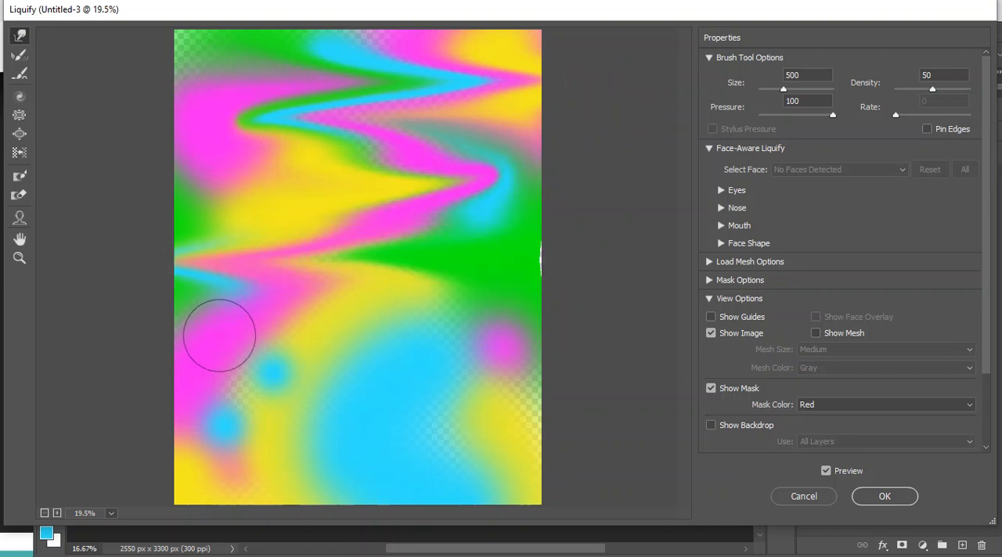
pyautogui.moveTo(219, 336); pyautogui.dragTo(251, 415)
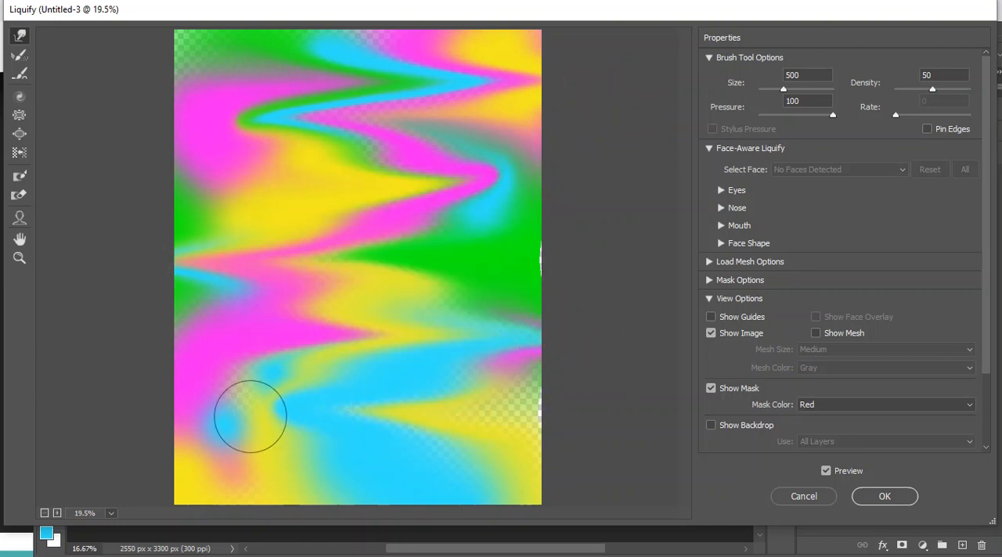
pyautogui.moveTo(251, 417); pyautogui.dragTo(520, 482)
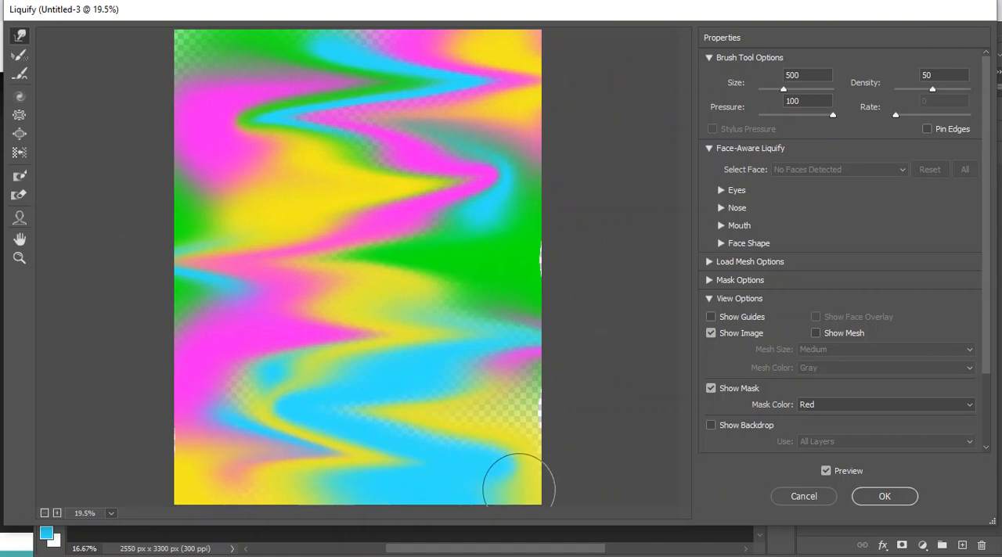
pyautogui.moveTo(608, 245)
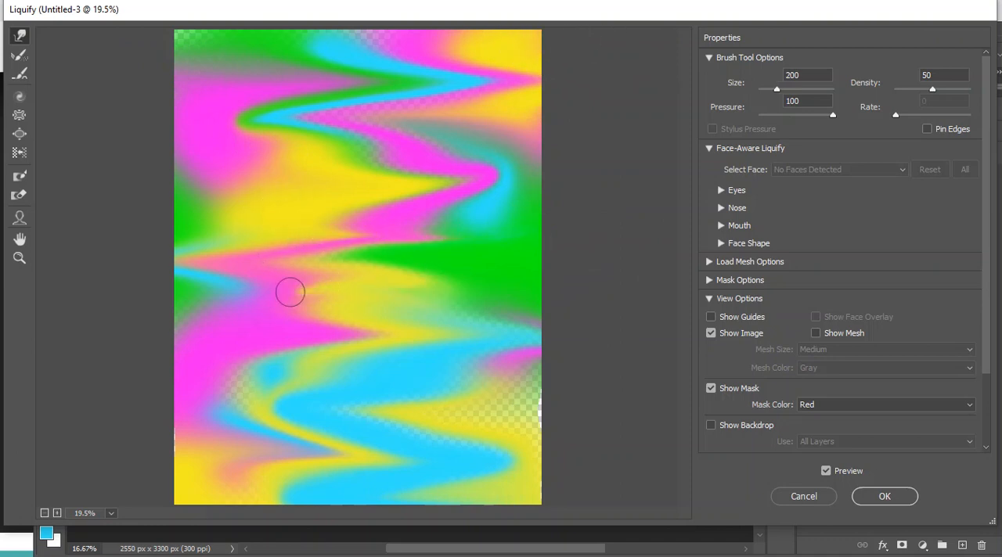
# Refine the middle and lower waves, then apply the Liquify warp.
pyautogui.moveTo(291, 291); pyautogui.dragTo(335, 392)
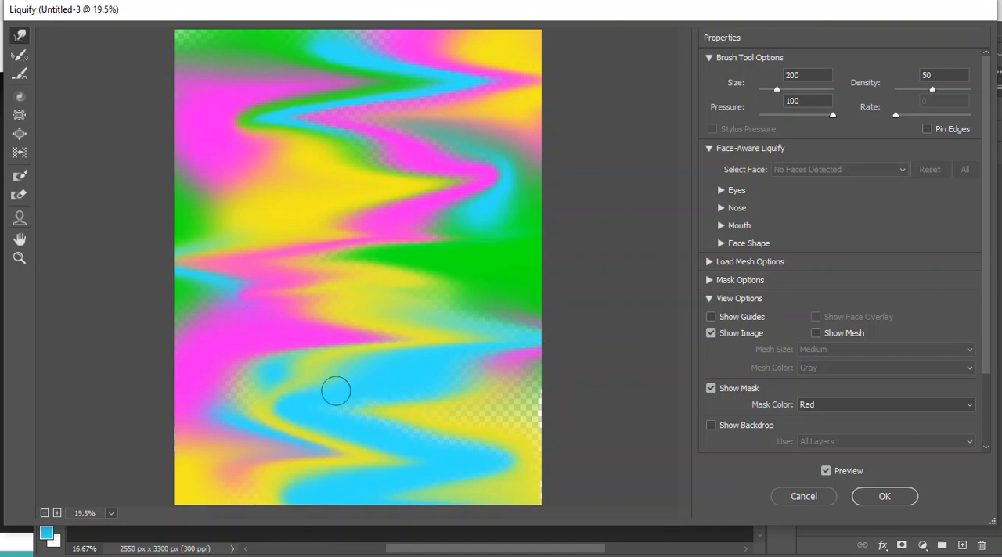
pyautogui.moveTo(335, 391); pyautogui.dragTo(442, 484)
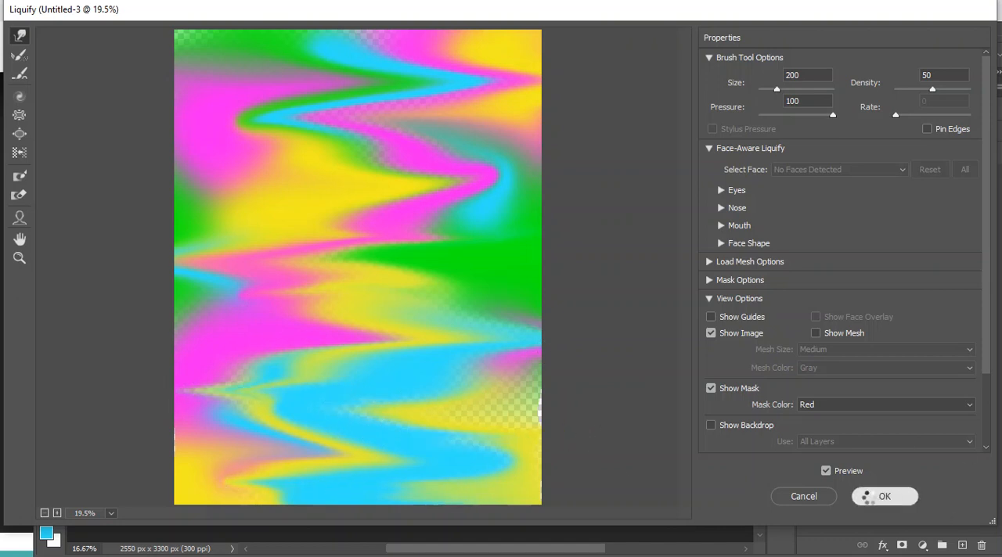
pyautogui.click(884, 496)
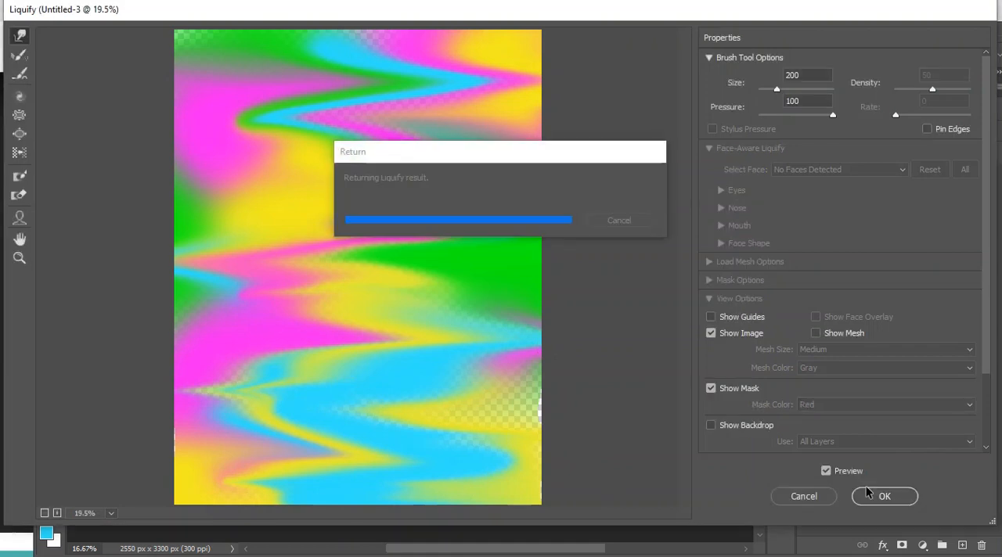
# Duplicate the warped layer, preview Watercolor in Filter Gallery, and apply Ocean Ripple.
pyautogui.click(885, 496)
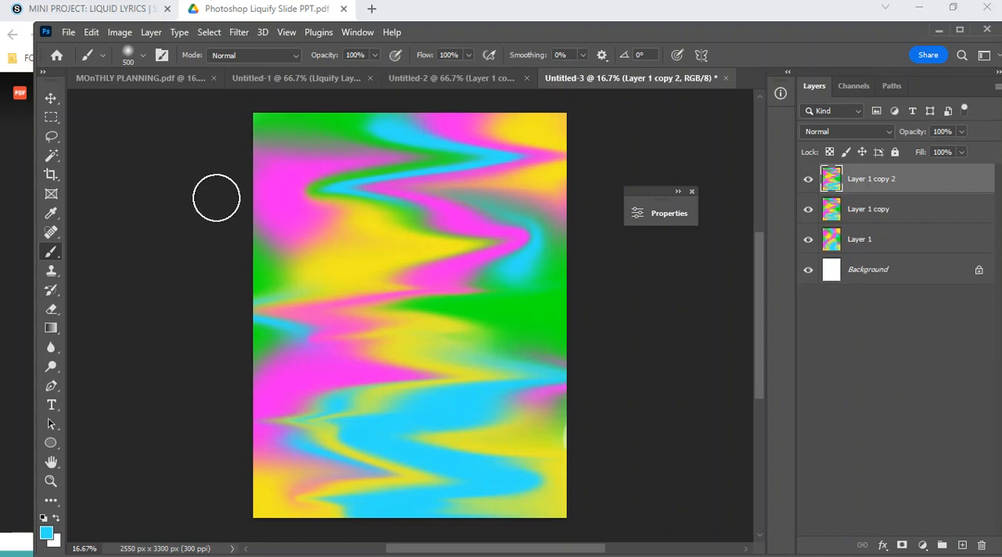
pyautogui.click(238, 32)
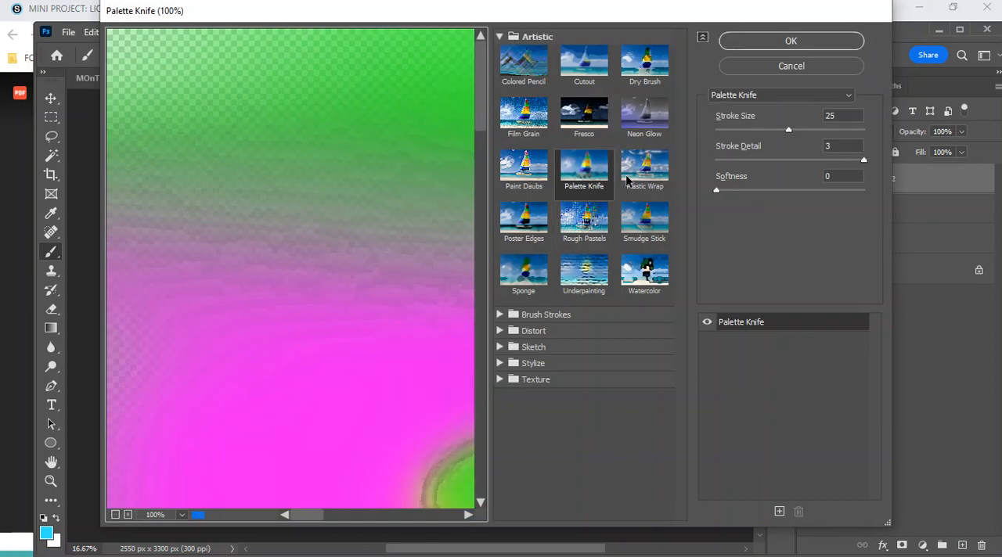
pyautogui.click(645, 274)
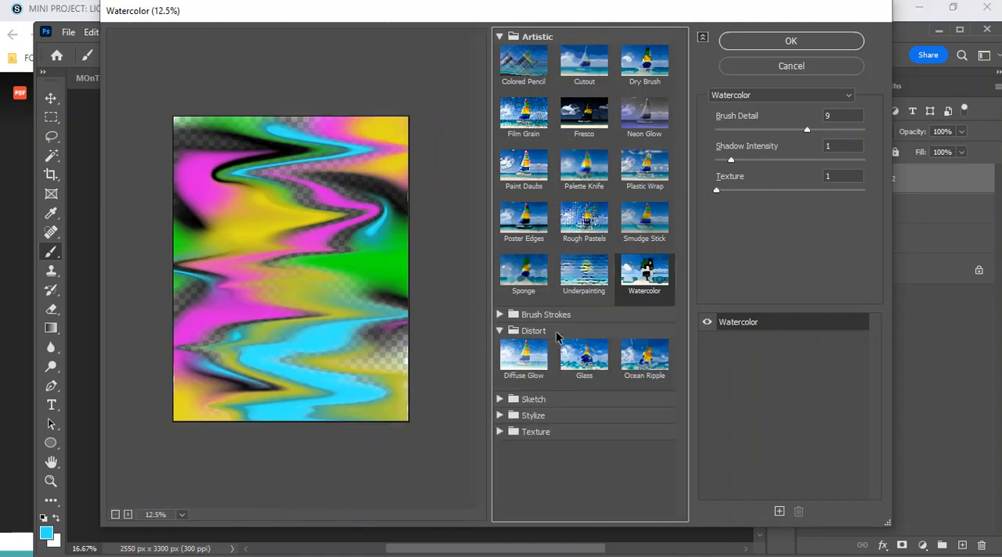
pyautogui.click(644, 359)
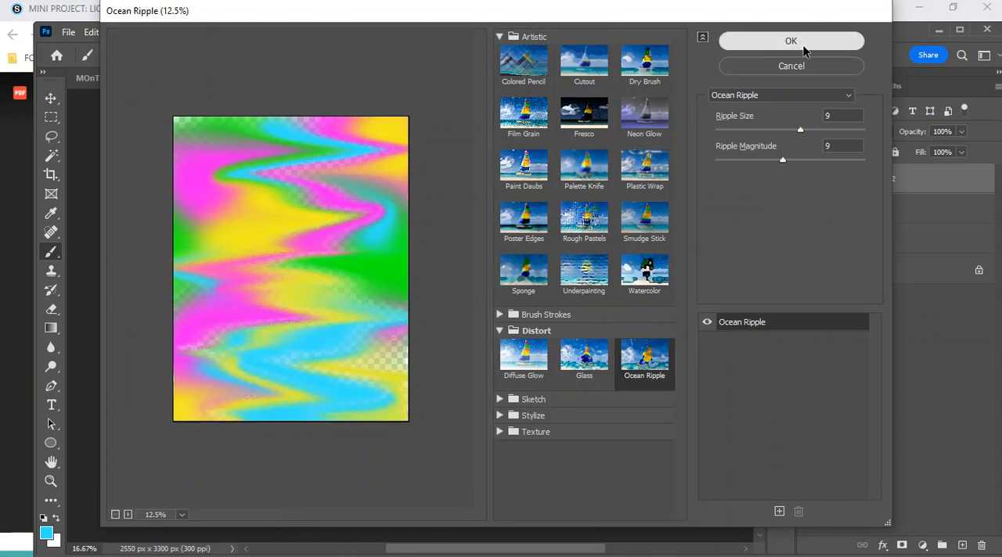
pyautogui.click(791, 41)
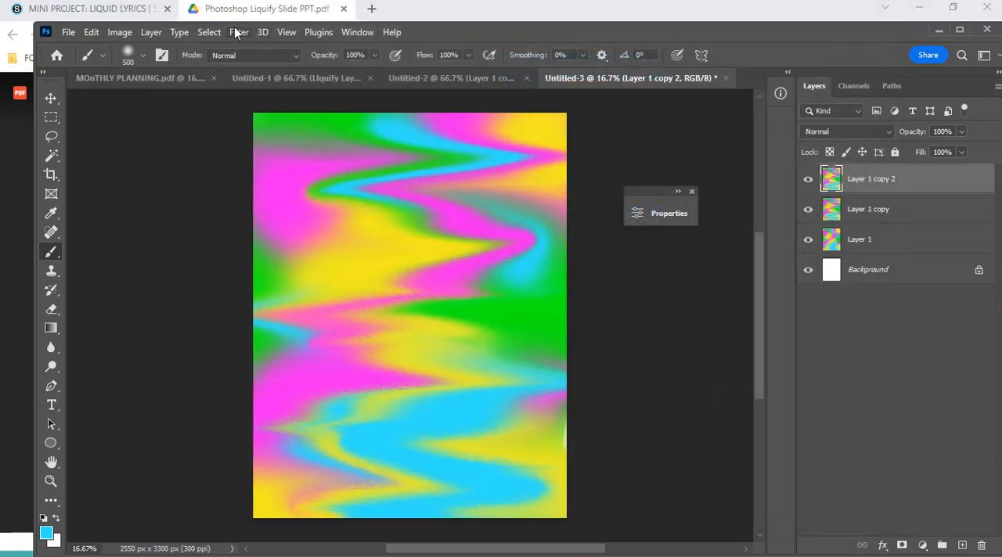
# In Liquify, Twirl Clockwise the top-left pink area and lower-right area into large swirls.
pyautogui.click(238, 31)
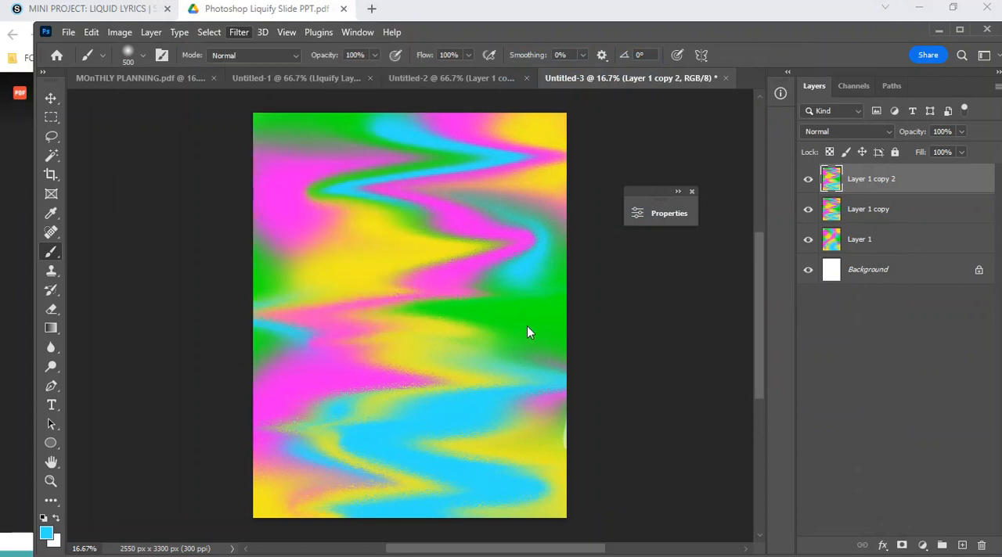
pyautogui.click(238, 31)
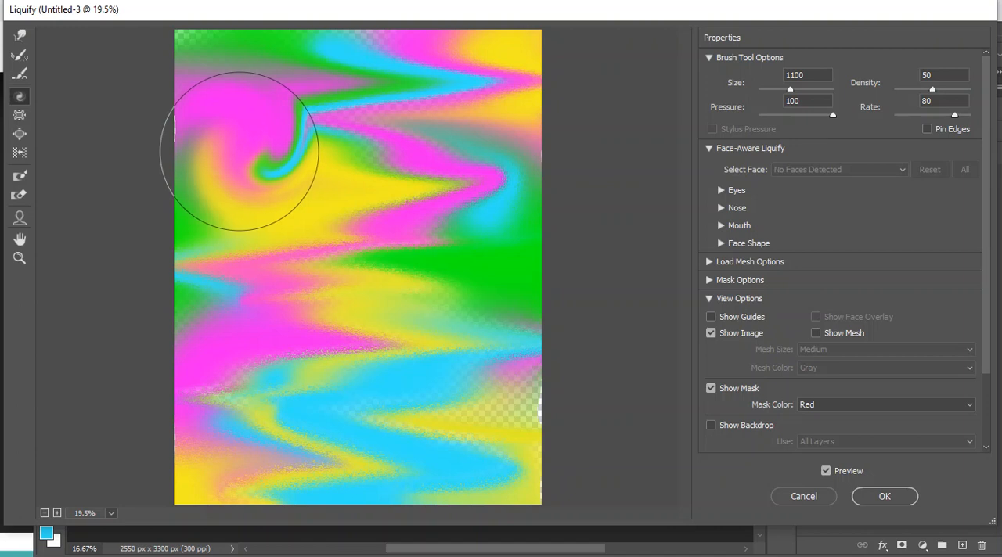
pyautogui.moveTo(241, 148); pyautogui.dragTo(483, 274)
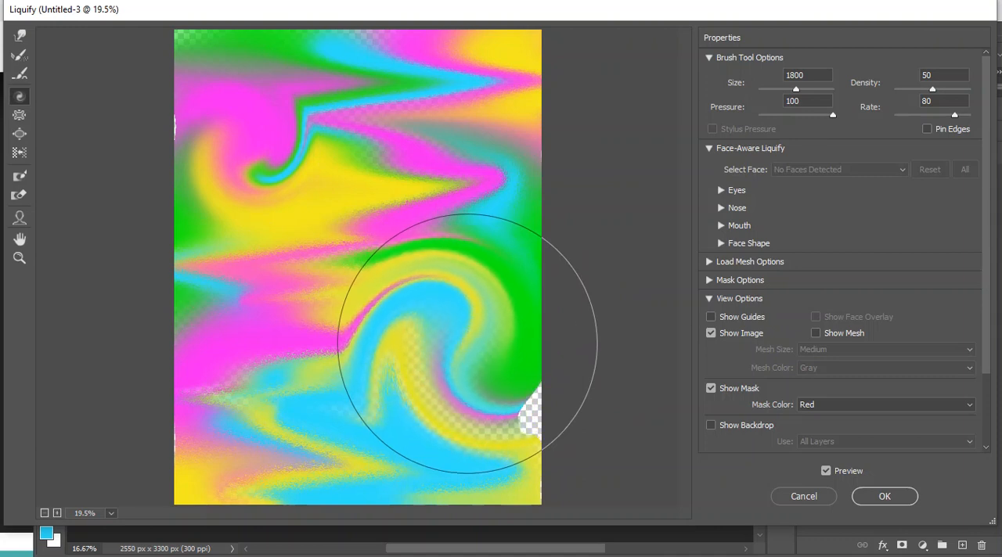
pyautogui.moveTo(462, 344); pyautogui.dragTo(227, 373)
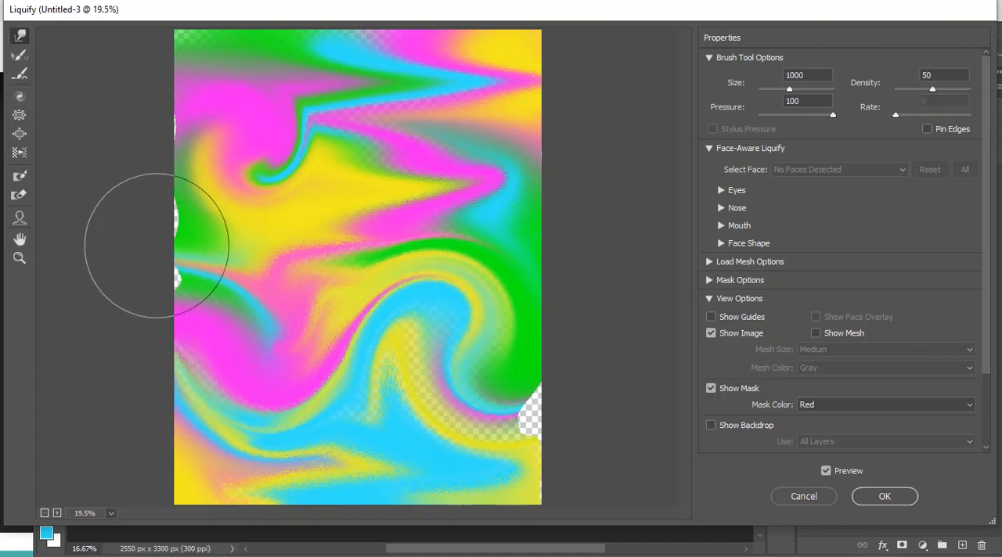
pyautogui.moveTo(614, 361)
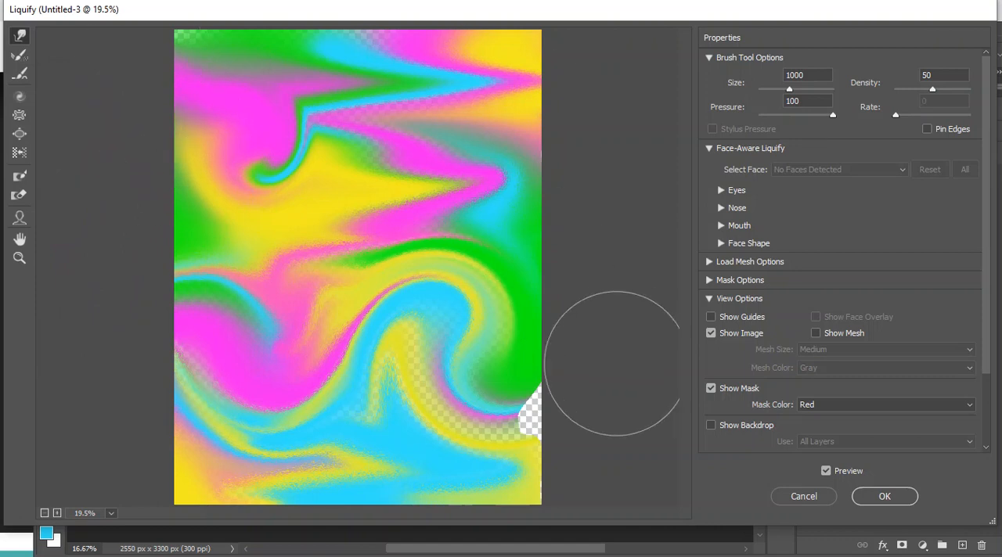